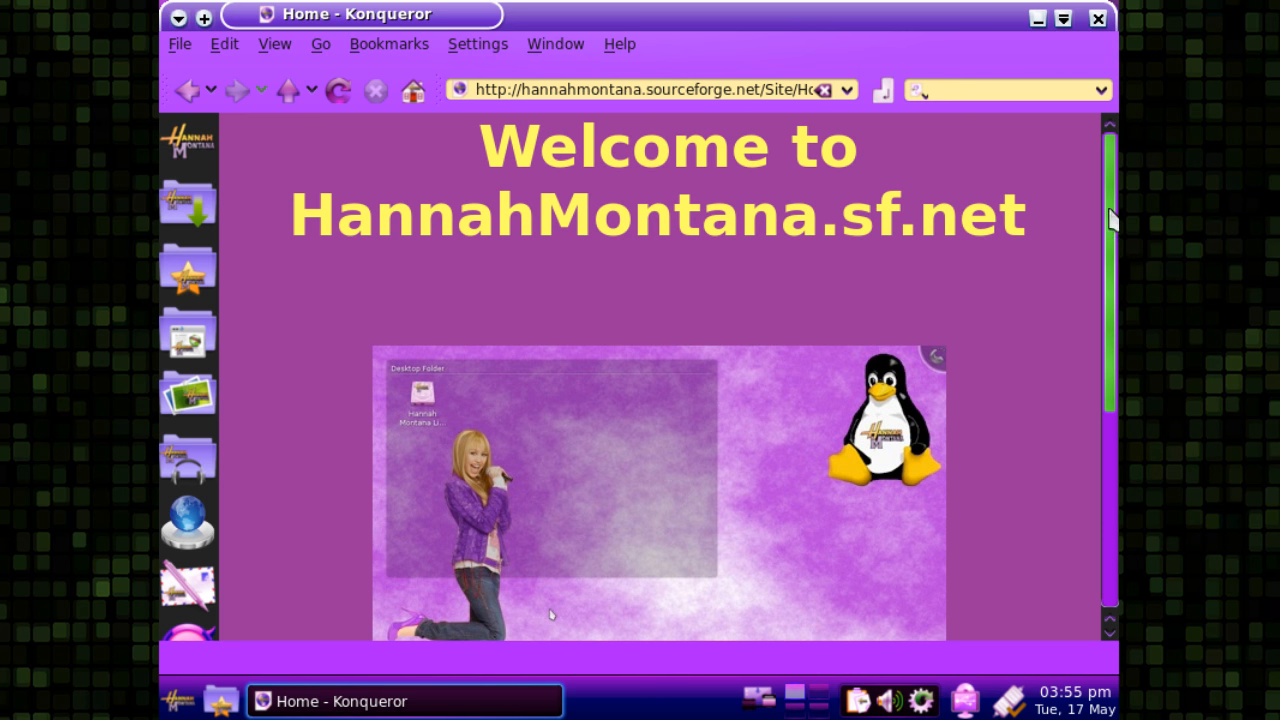
Step: Scroll through the Hannah Montana Linux homepage in Konqueror and back to the top
{"action": "scroll", "scroll_direction": "down", "scroll_amount": 3}
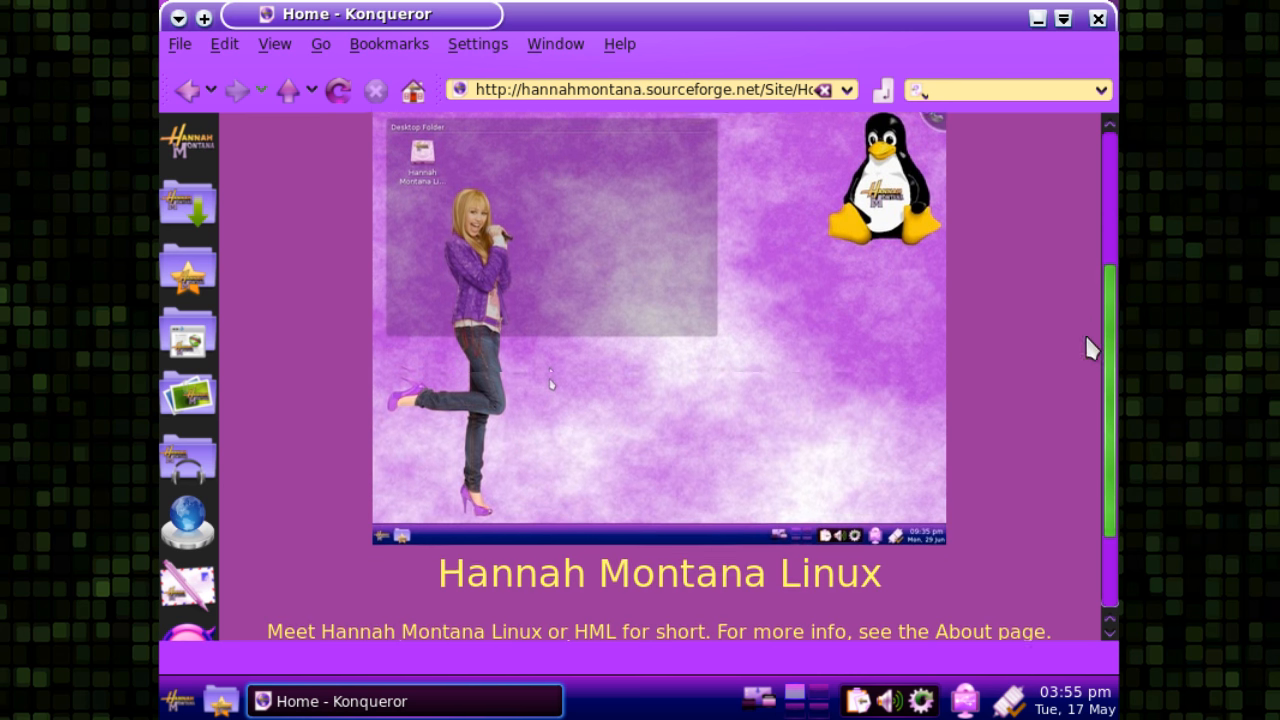
{"action": "scroll", "scroll_direction": "down", "scroll_amount": 3}
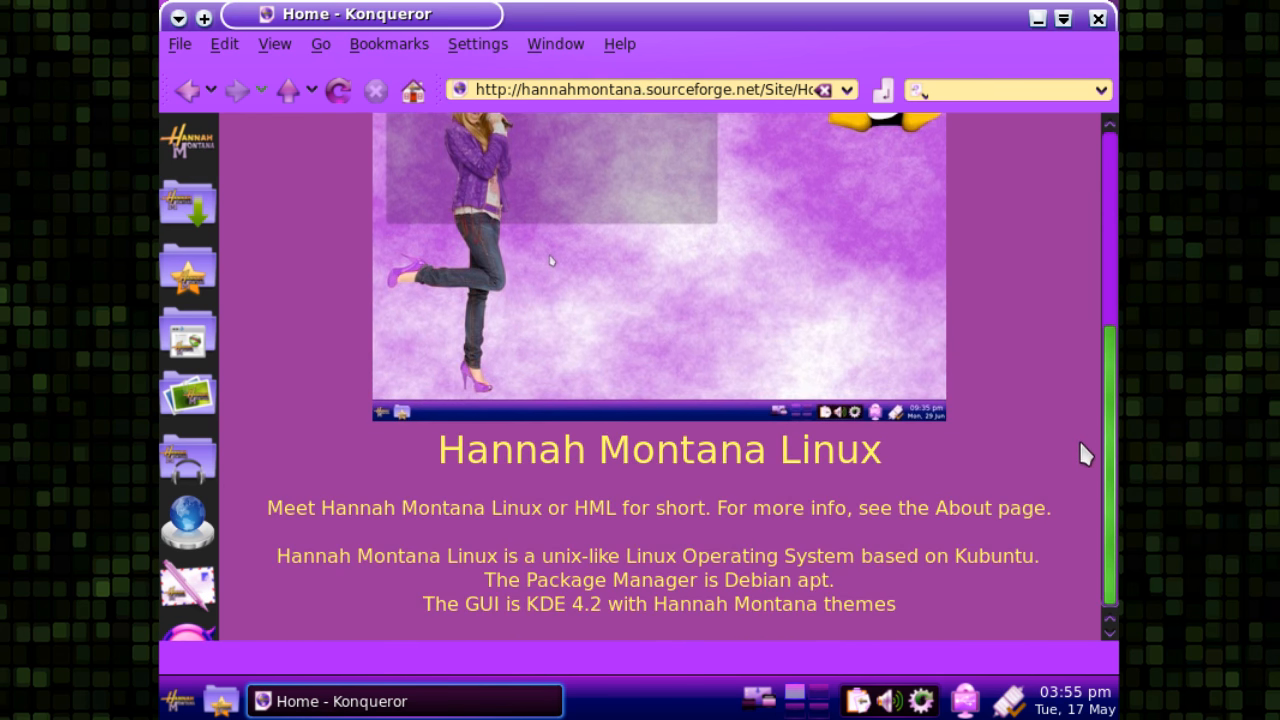
{"action": "mouse_move", "coordinate": [645, 555]}
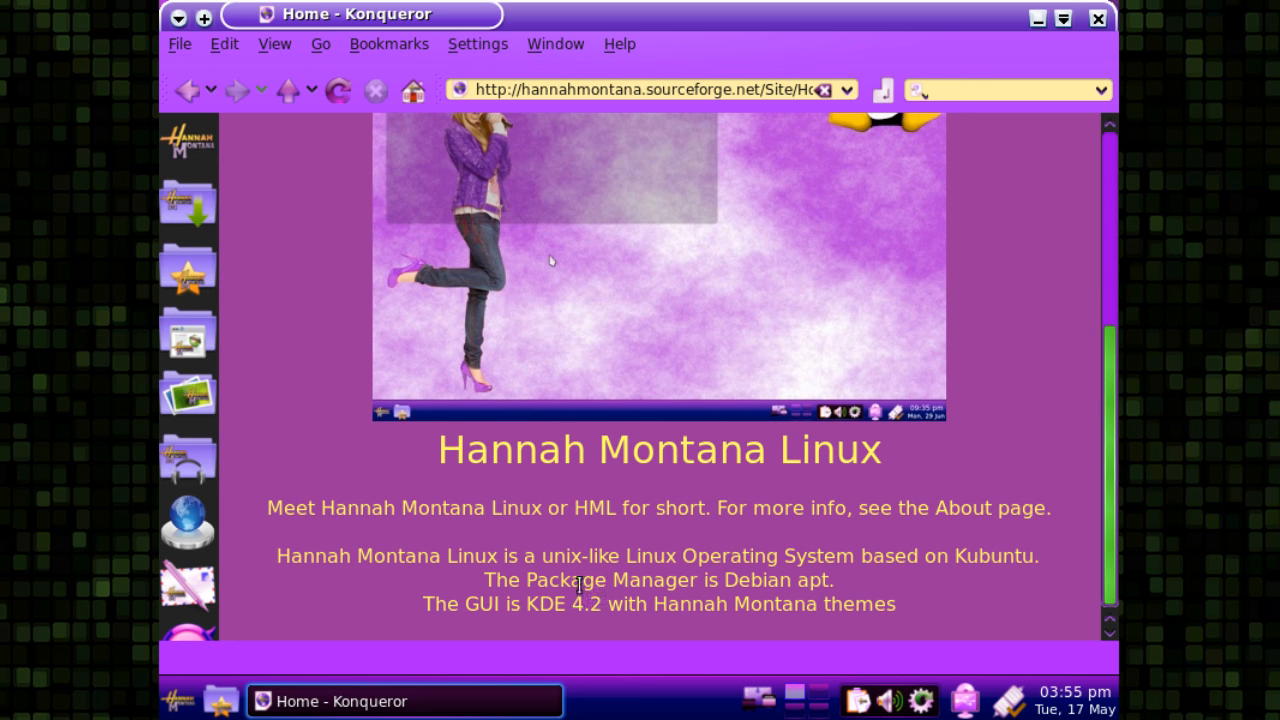
{"action": "mouse_move", "coordinate": [744, 580]}
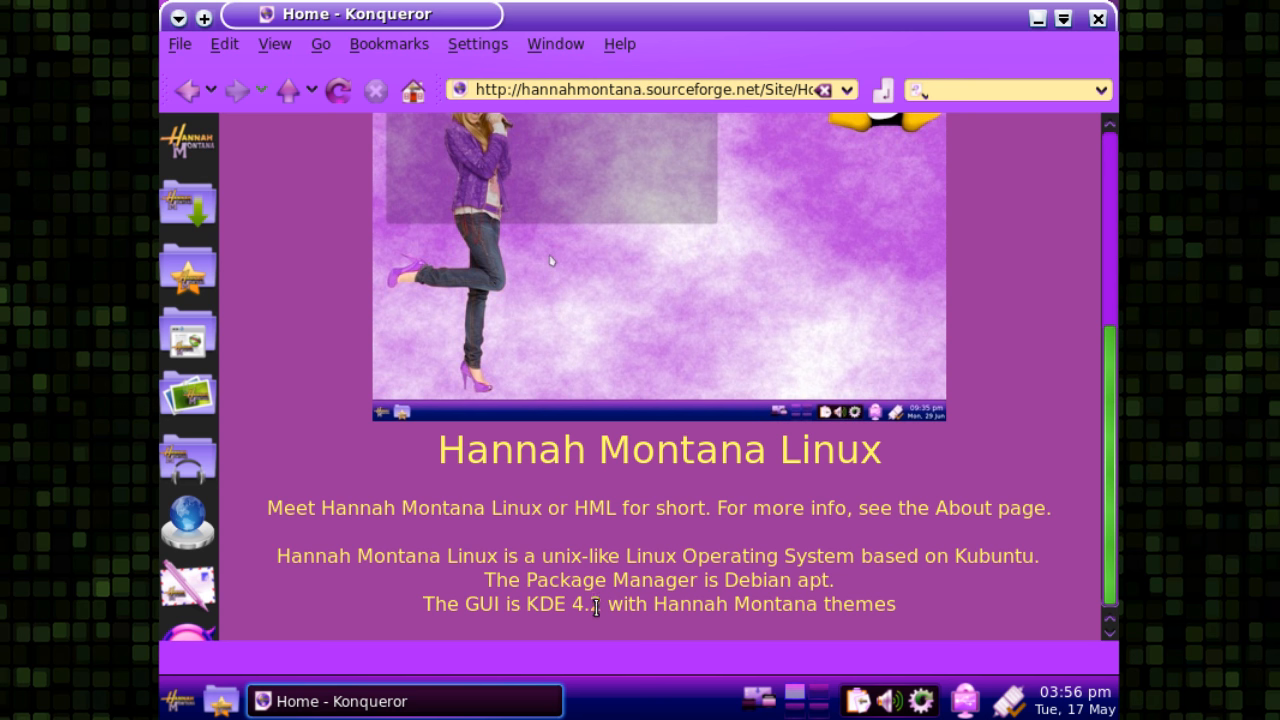
{"action": "mouse_move", "coordinate": [1098, 508]}
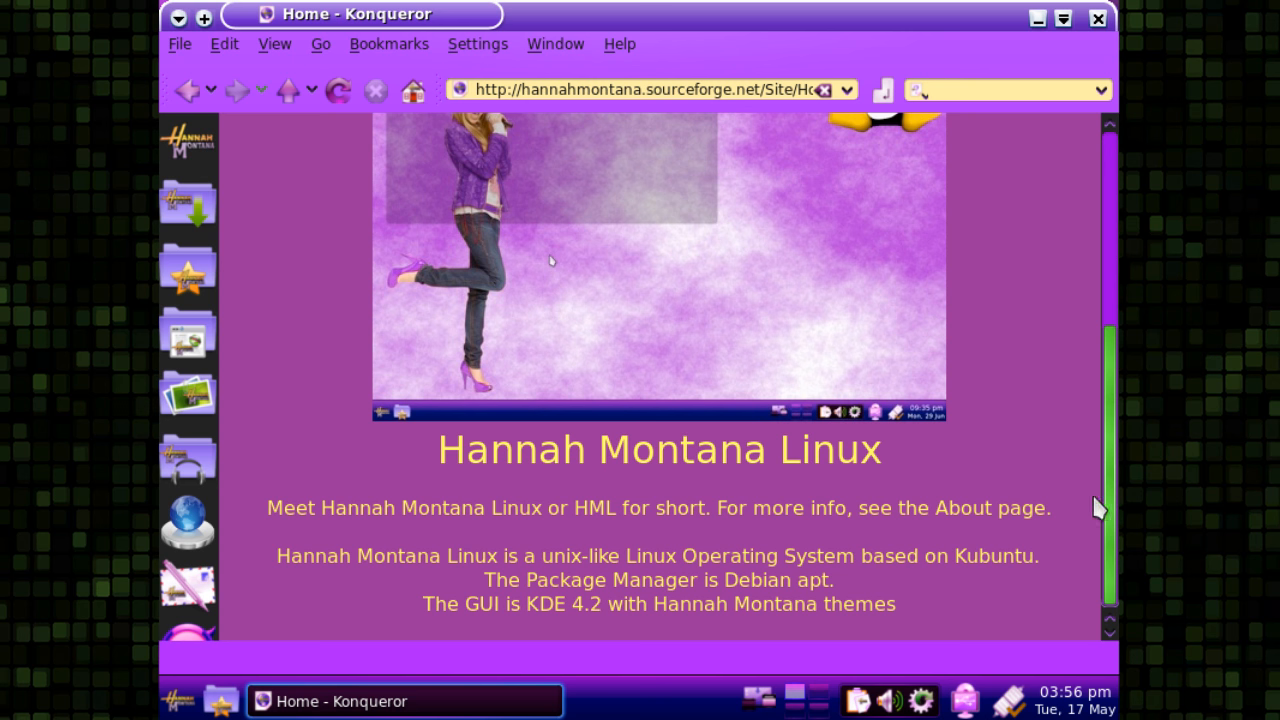
{"action": "scroll", "scroll_direction": "up", "scroll_amount": 3}
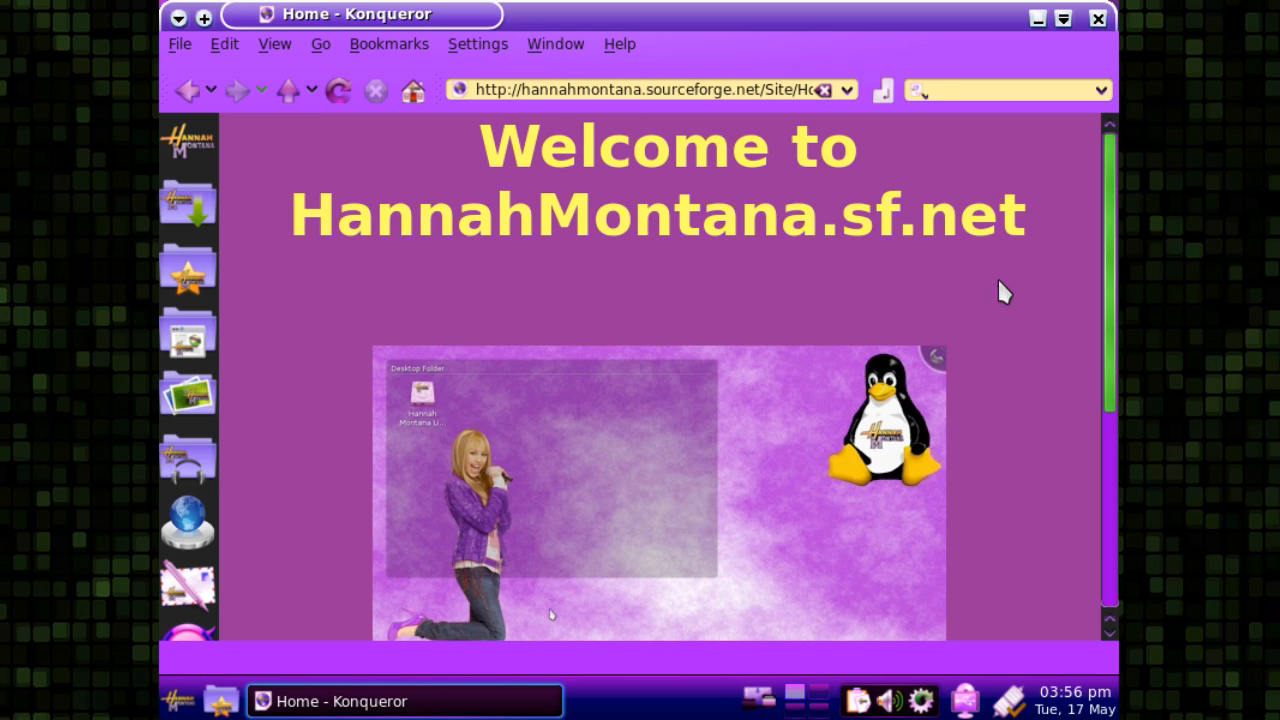
{"action": "mouse_move", "coordinate": [1031, 270]}
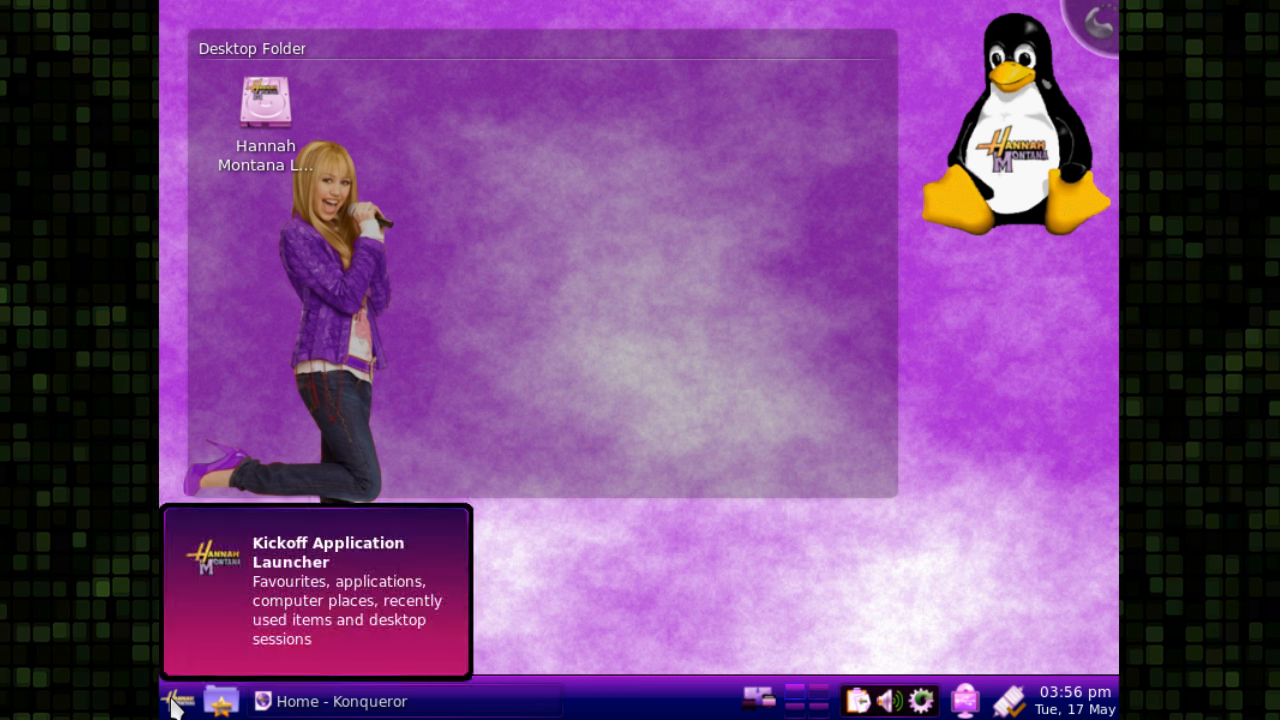
{"action": "left_click", "coordinate": [175, 701]}
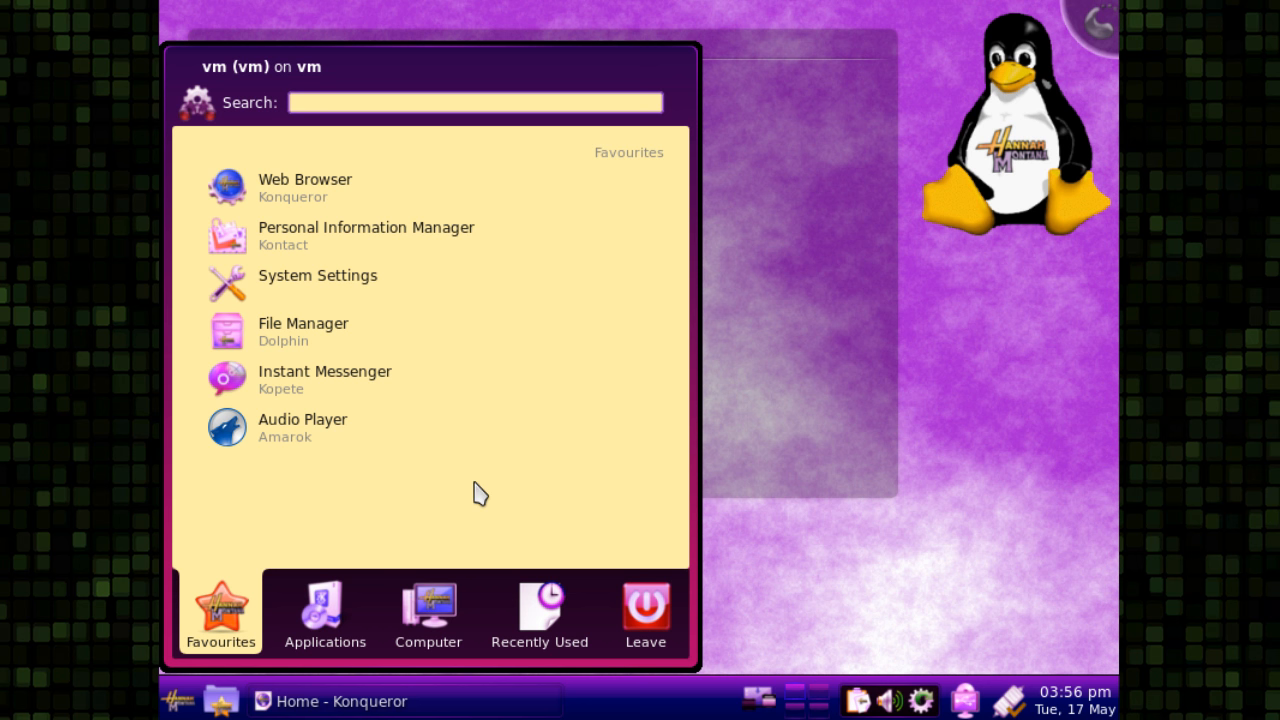
{"action": "mouse_move", "coordinate": [346, 510]}
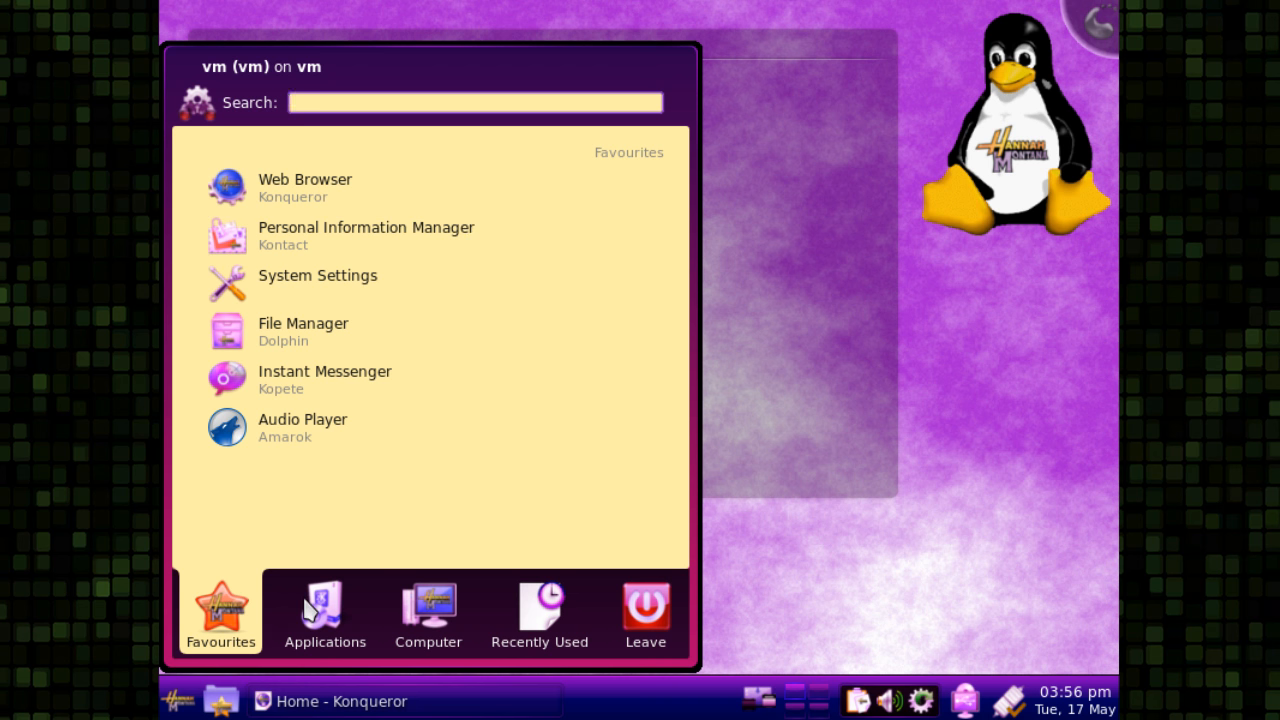
{"action": "left_click", "coordinate": [324, 610]}
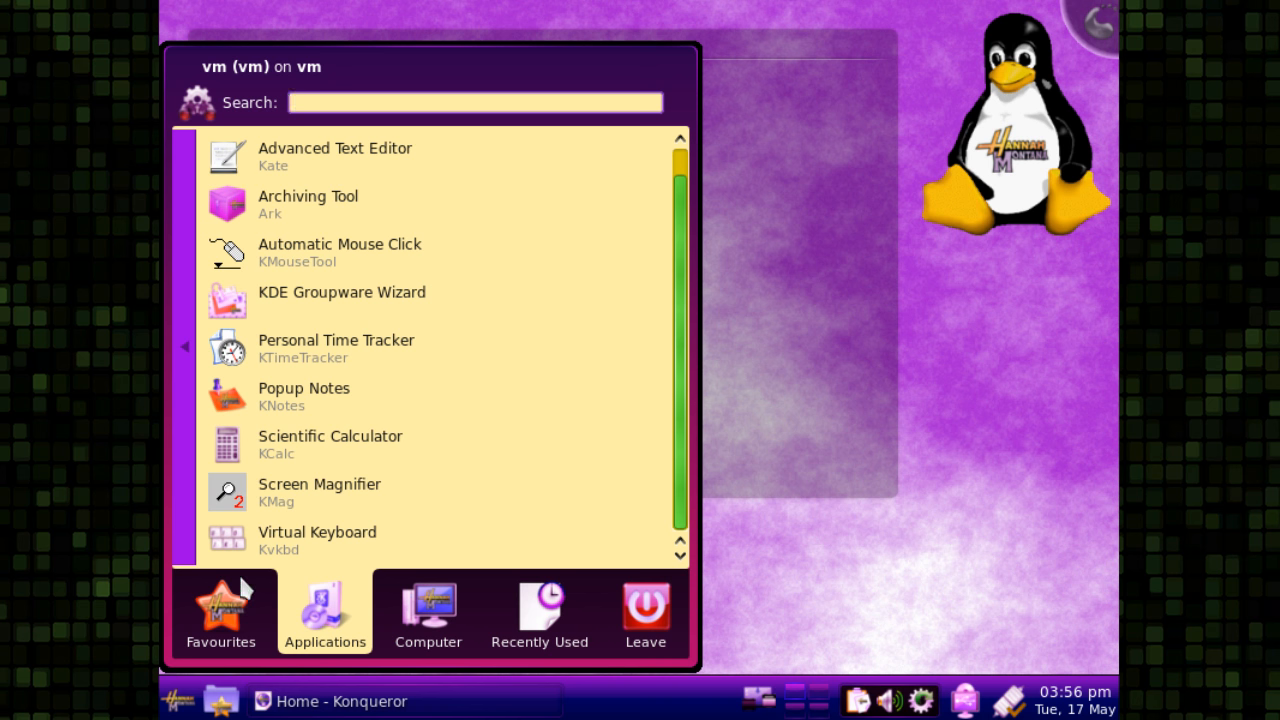
{"action": "left_click", "coordinate": [220, 611]}
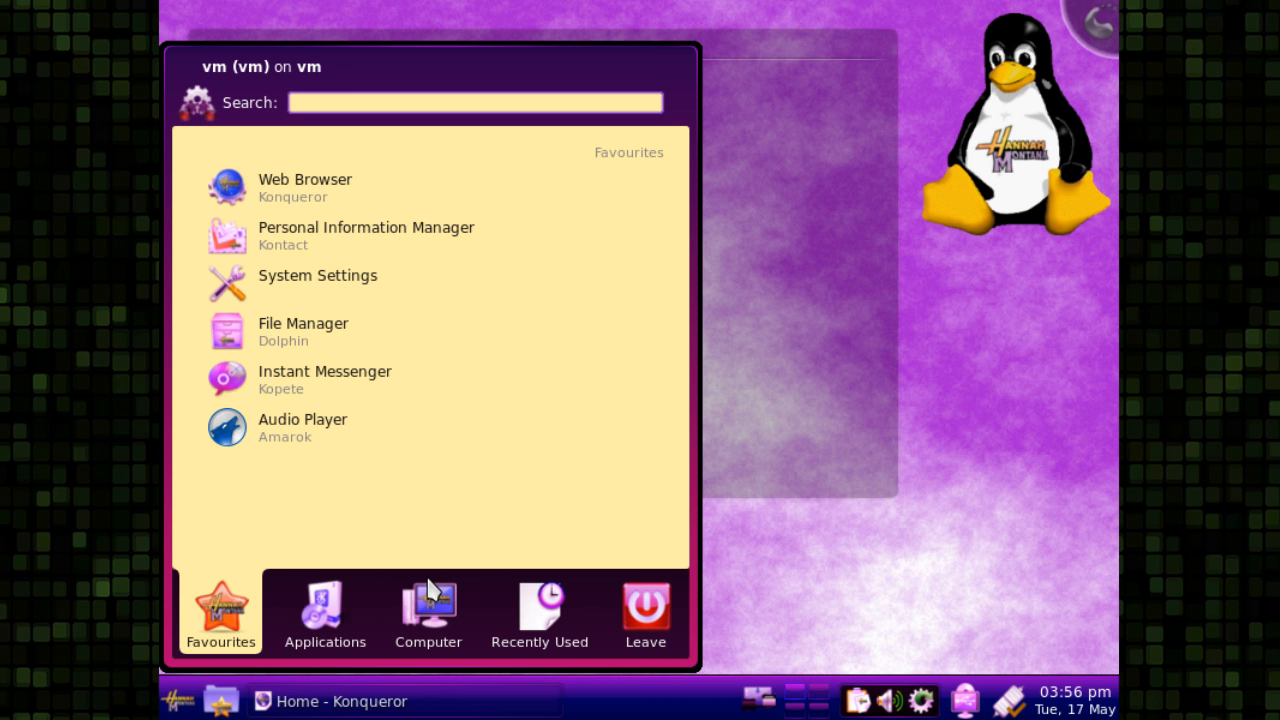
{"action": "mouse_move", "coordinate": [248, 598]}
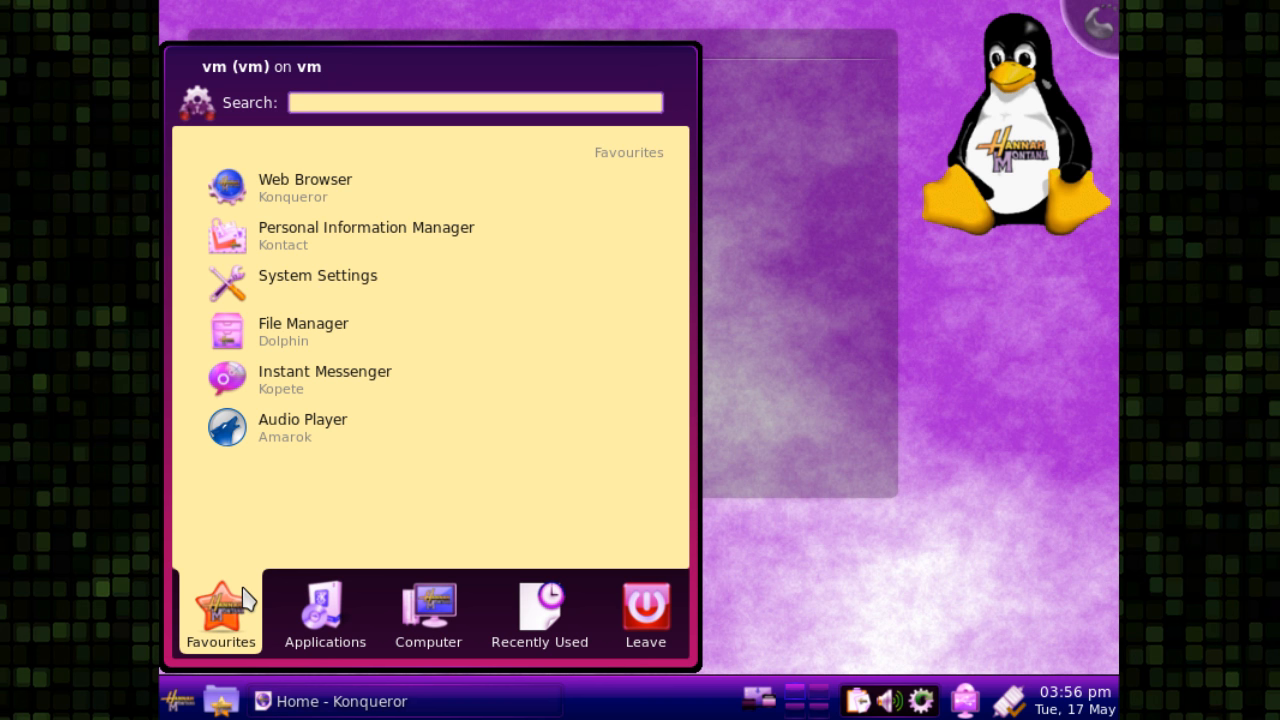
{"action": "mouse_move", "coordinate": [340, 570]}
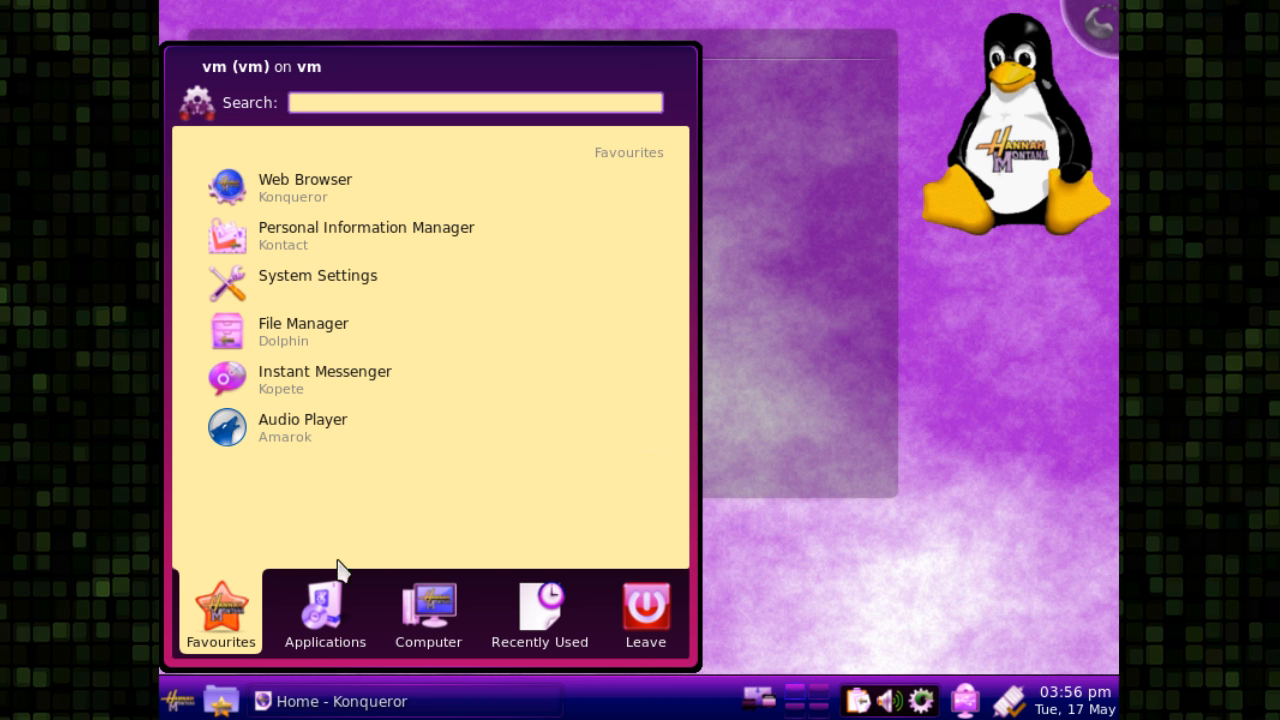
{"action": "left_click", "coordinate": [325, 610]}
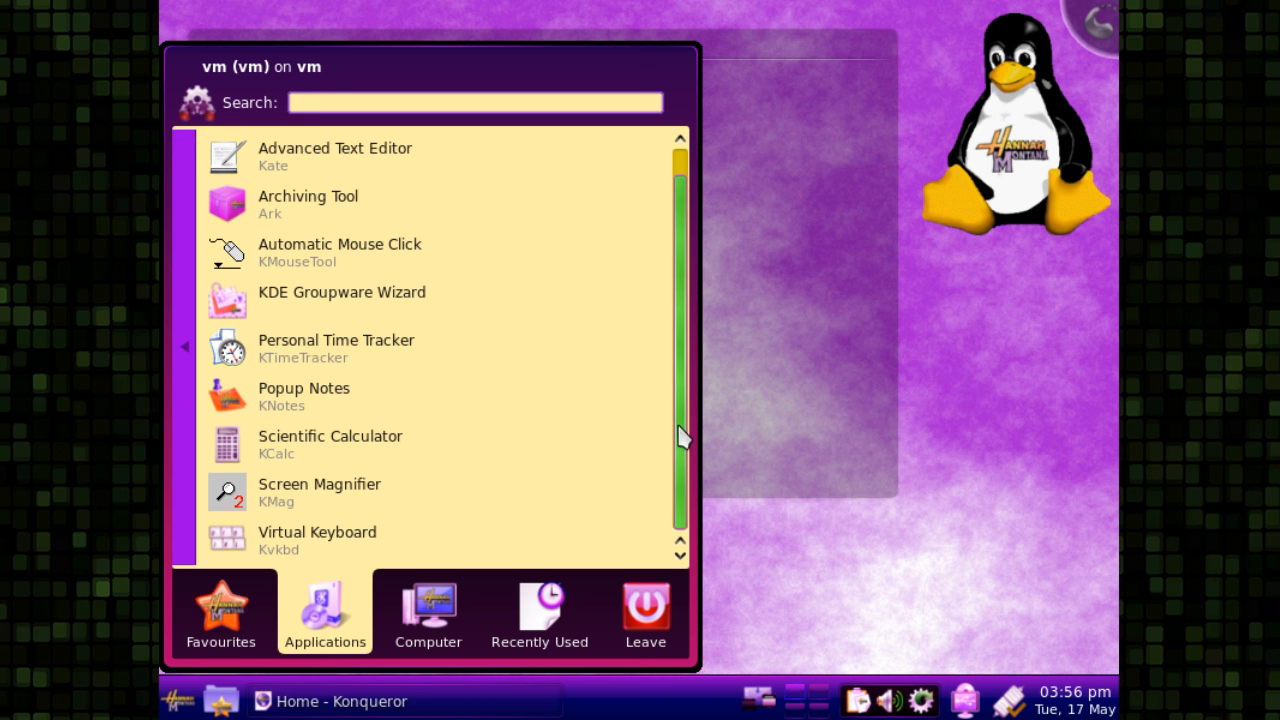
{"action": "left_click", "coordinate": [220, 611]}
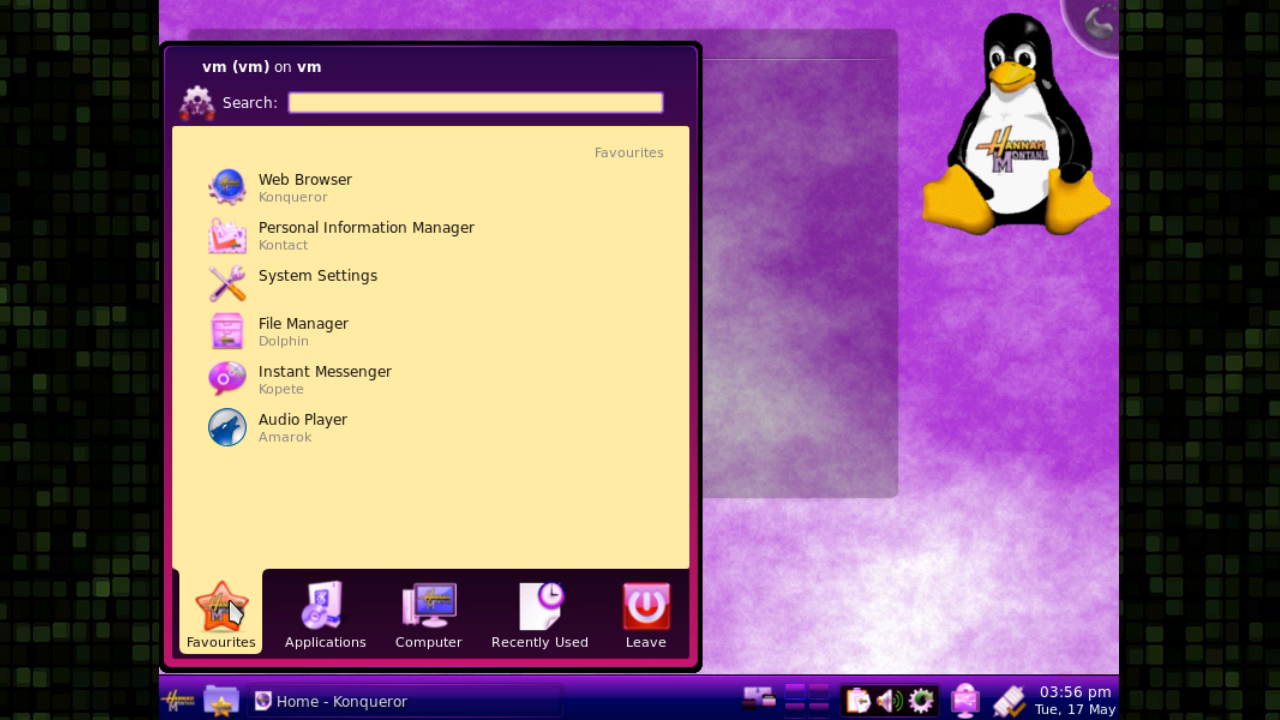
{"action": "left_click", "coordinate": [715, 563]}
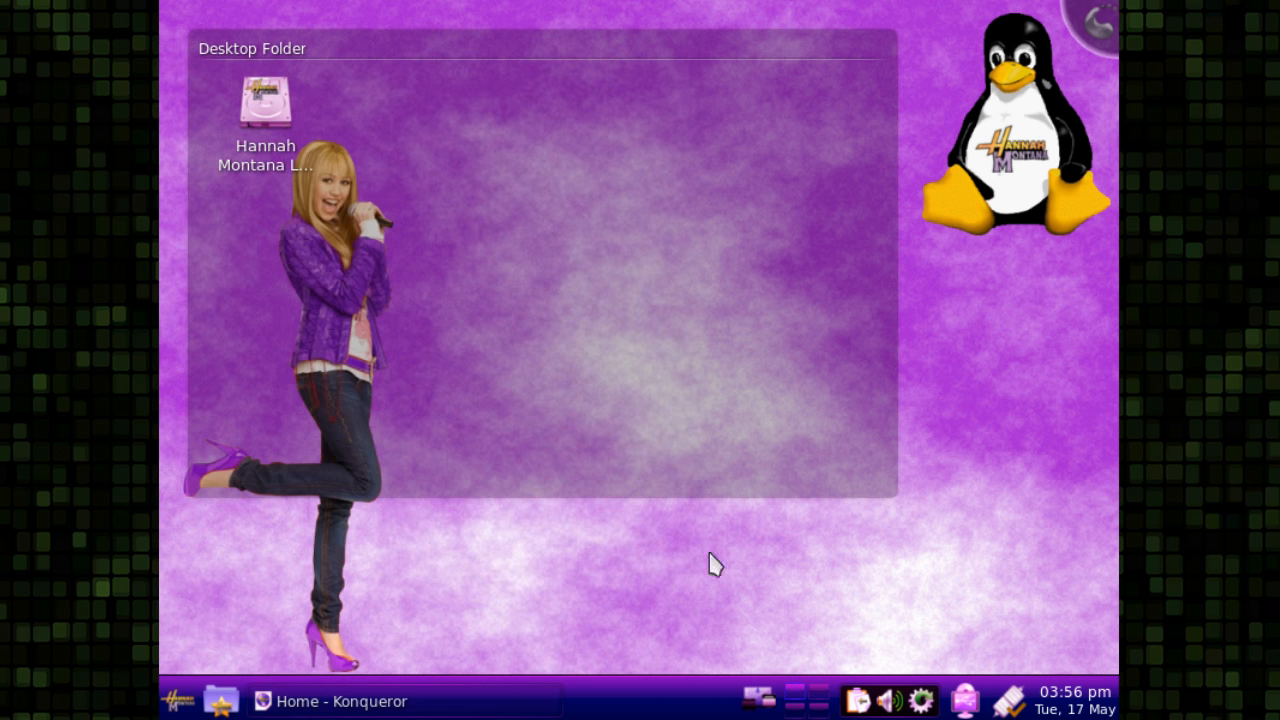
{"action": "mouse_move", "coordinate": [660, 558]}
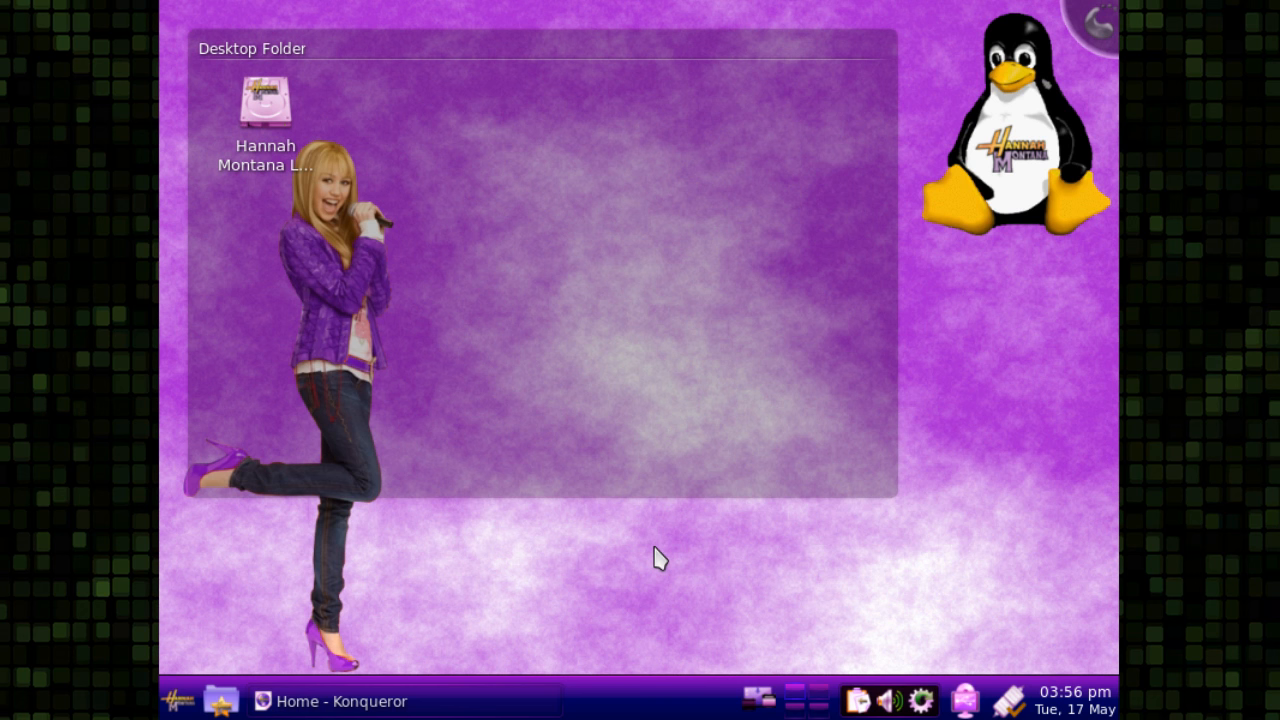
{"action": "mouse_move", "coordinate": [175, 700]}
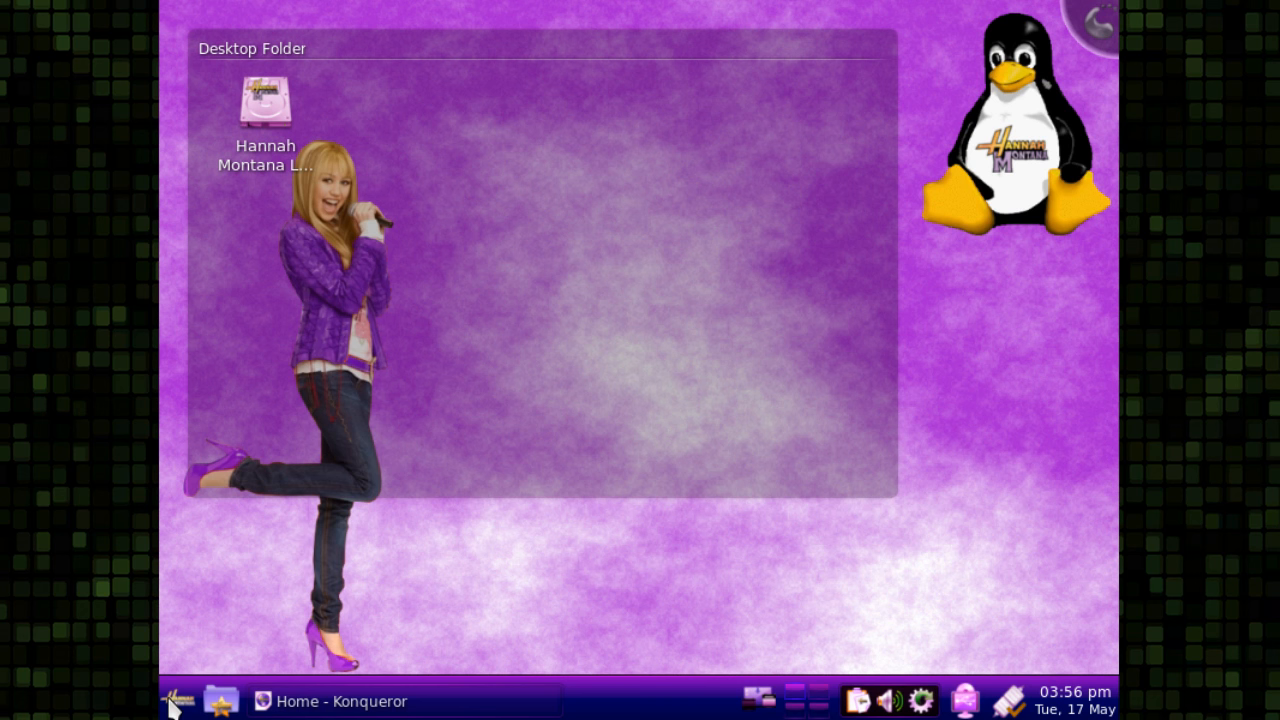
Step: Browse the Kickoff Multimedia category, then launch System Settings from Favourites
{"action": "left_click", "coordinate": [175, 700]}
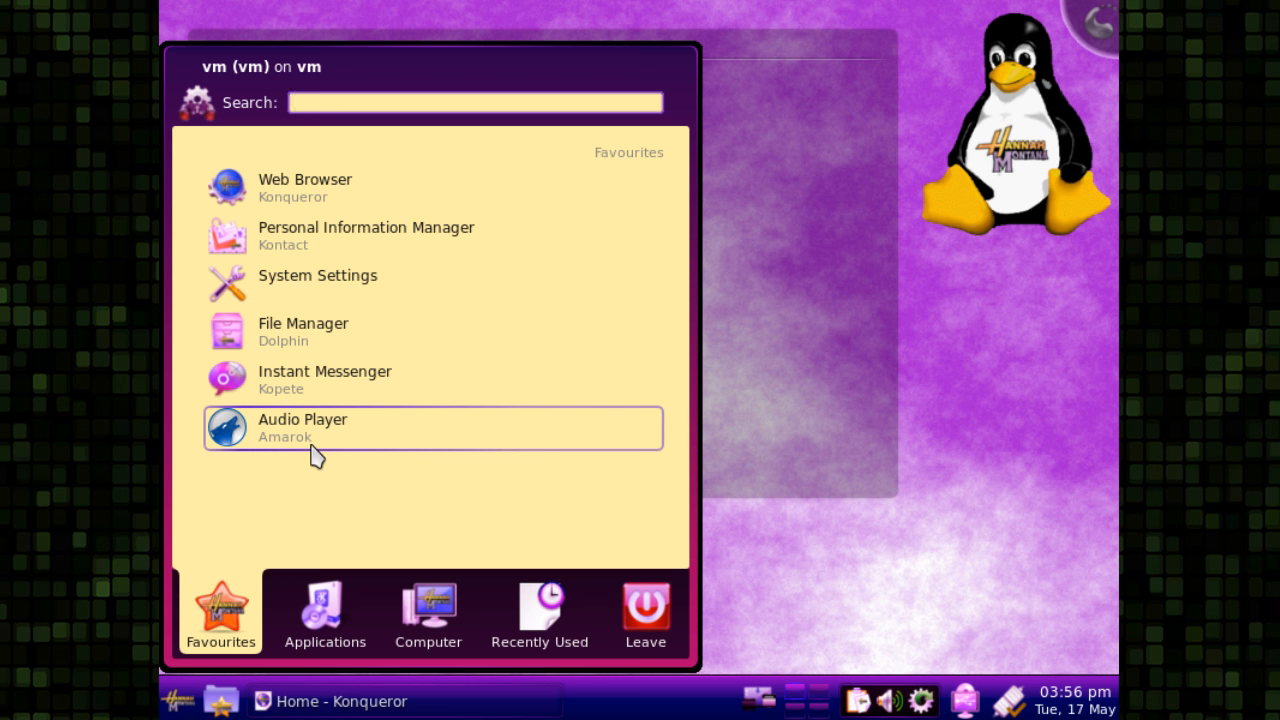
{"action": "mouse_move", "coordinate": [360, 453]}
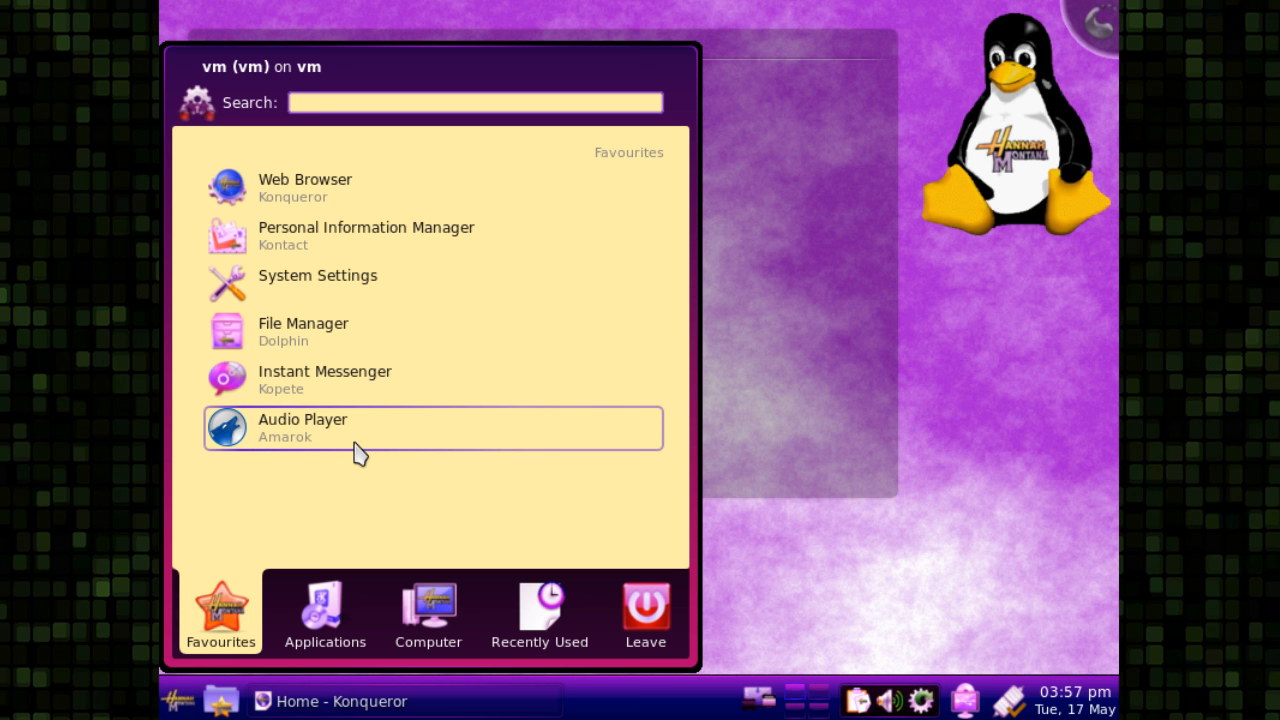
{"action": "mouse_move", "coordinate": [350, 502]}
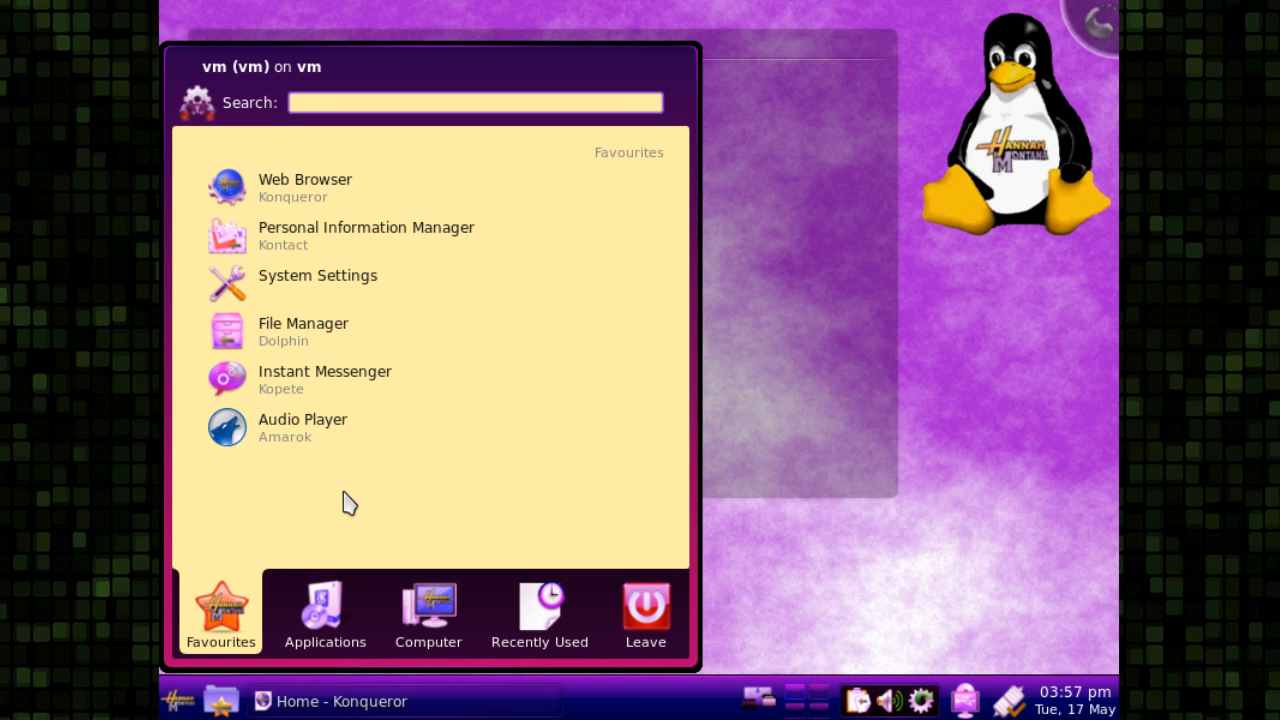
{"action": "mouse_move", "coordinate": [332, 522]}
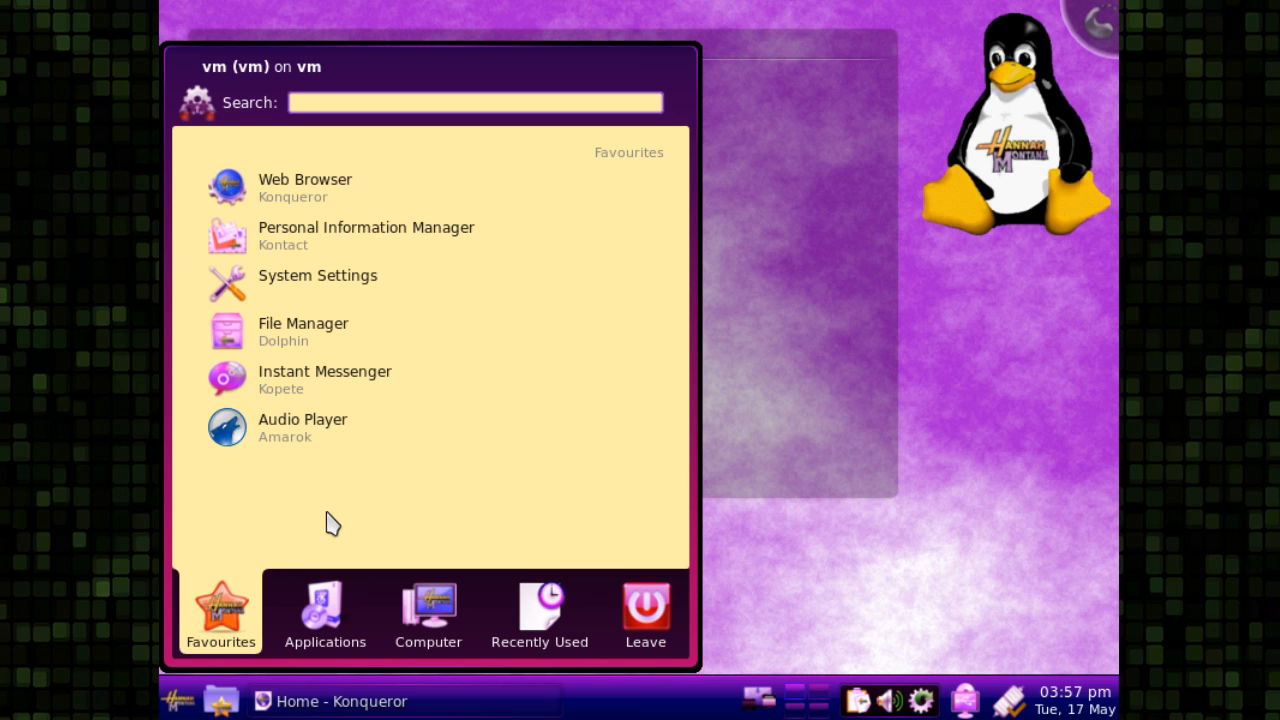
{"action": "mouse_move", "coordinate": [305, 428]}
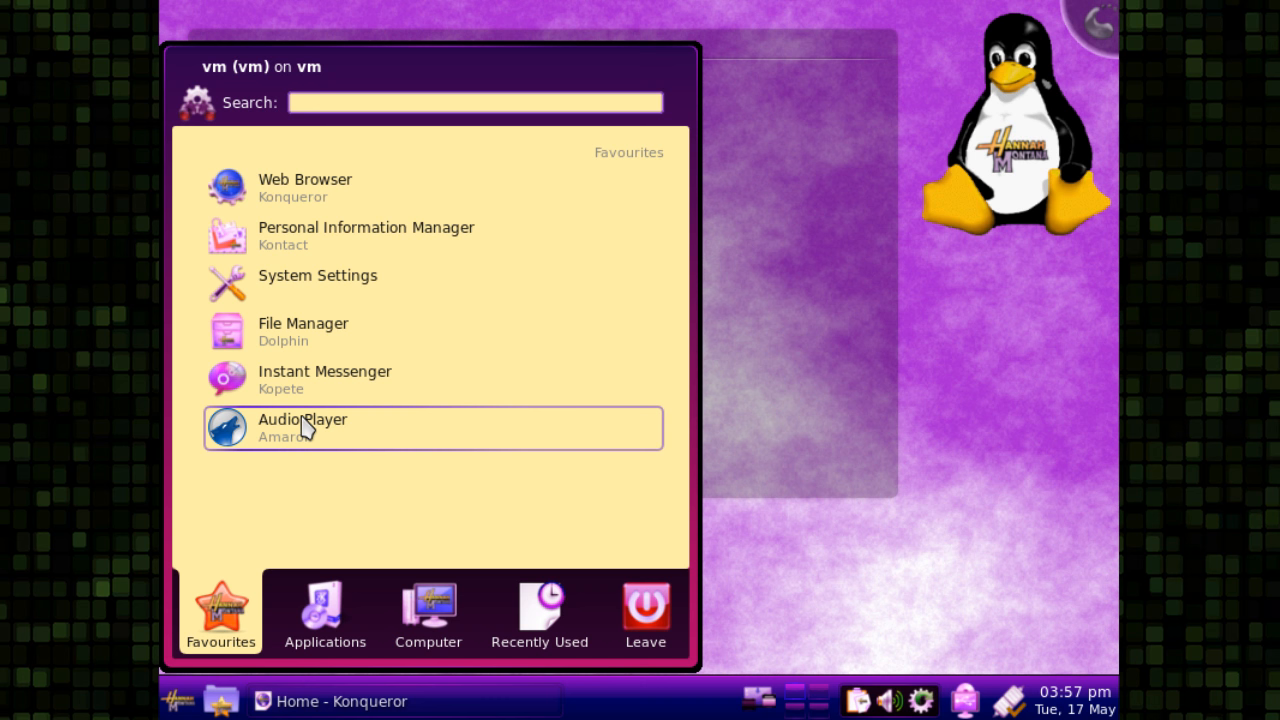
{"action": "mouse_move", "coordinate": [337, 544]}
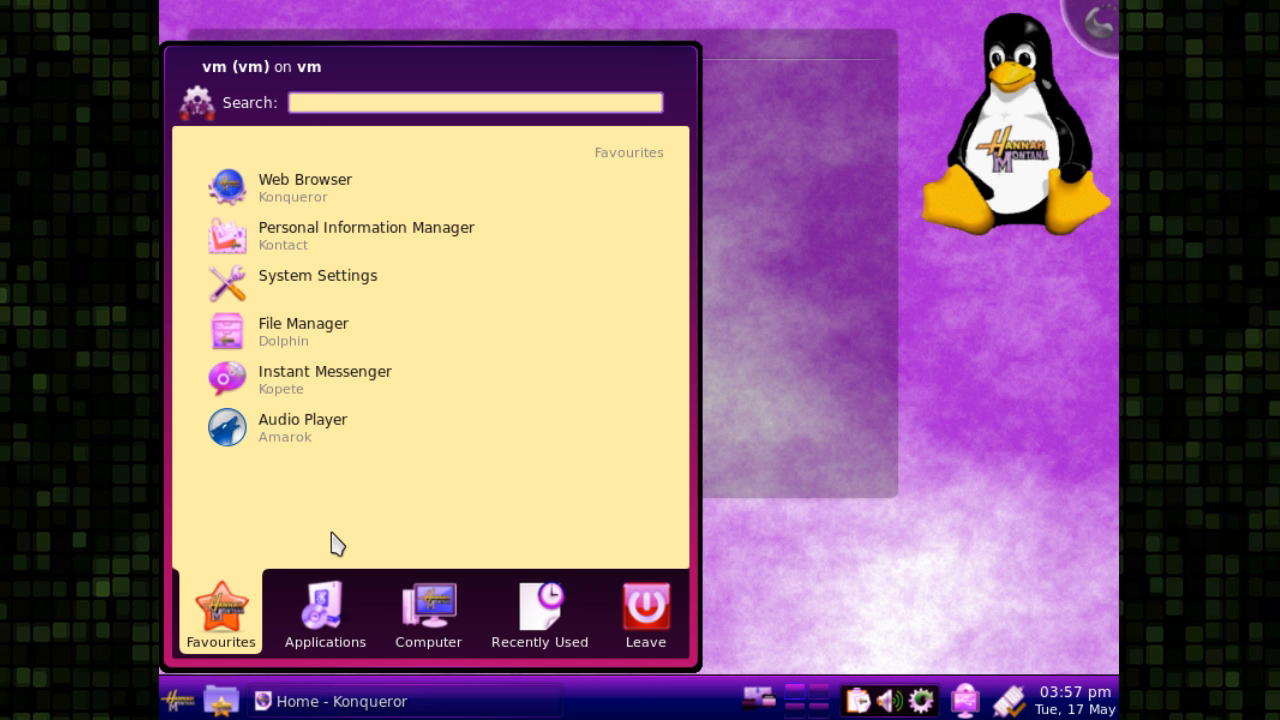
{"action": "mouse_move", "coordinate": [258, 381]}
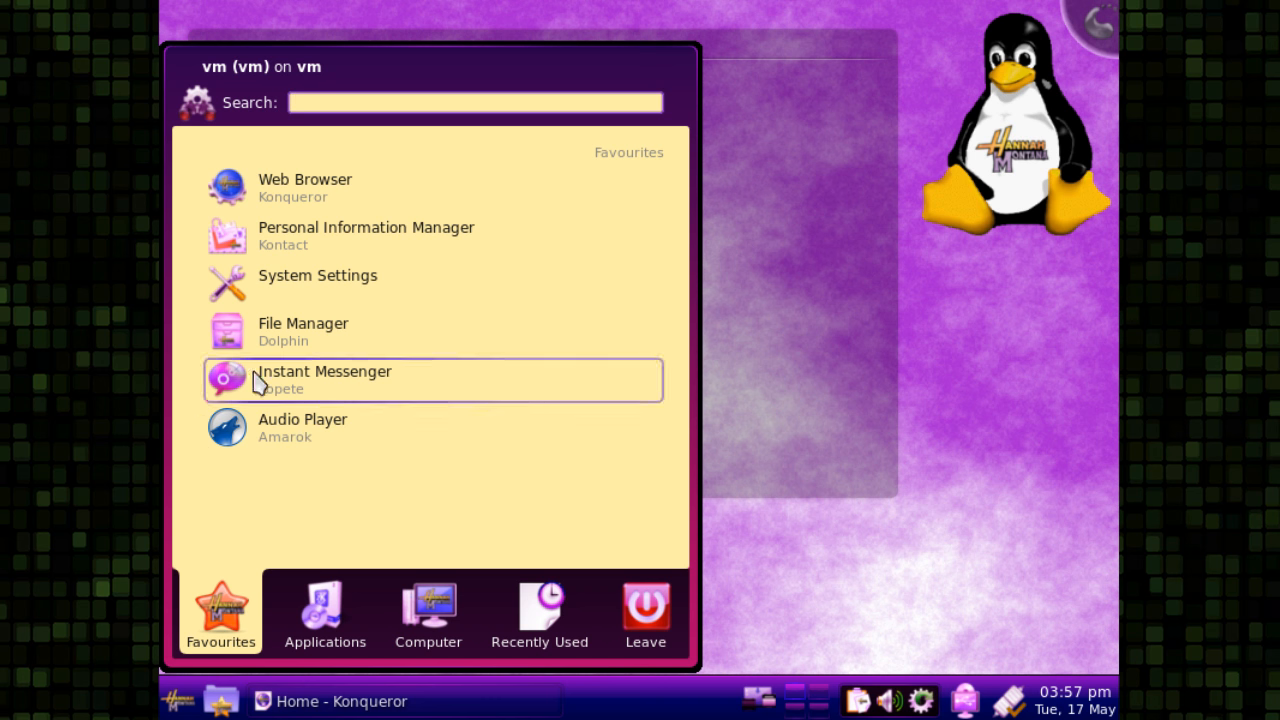
{"action": "left_click", "coordinate": [324, 612]}
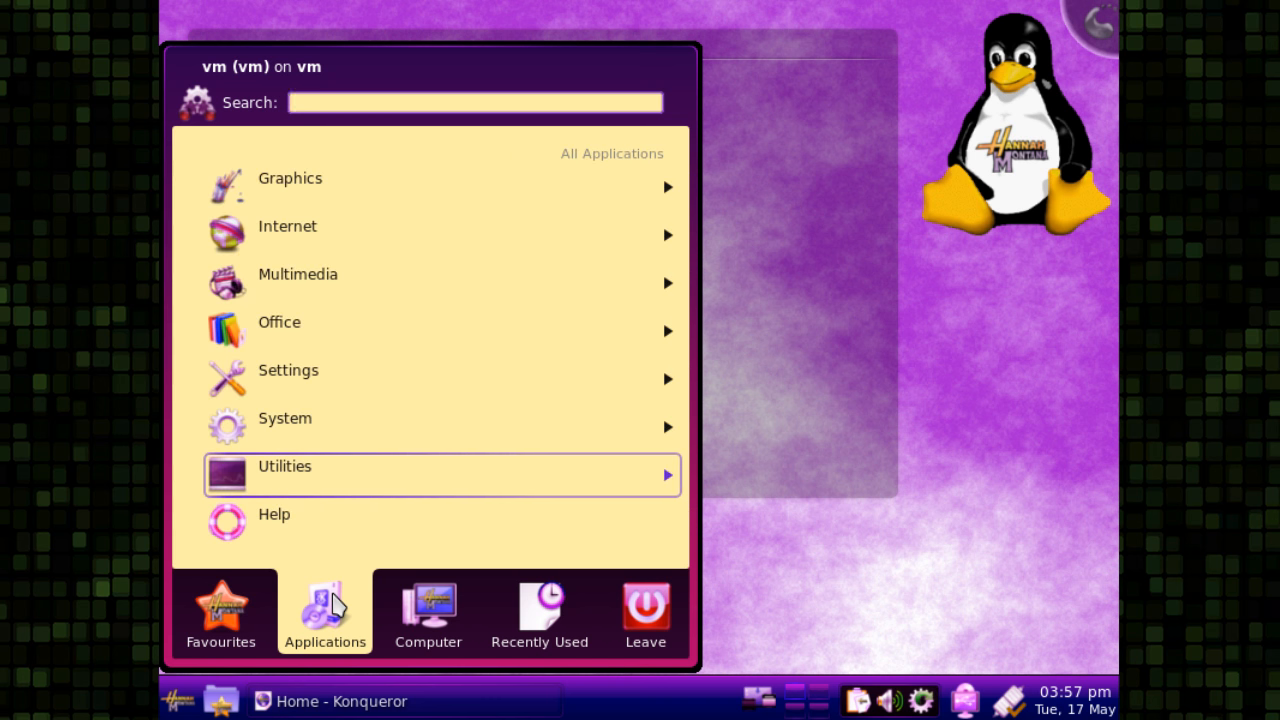
{"action": "mouse_move", "coordinate": [345, 385]}
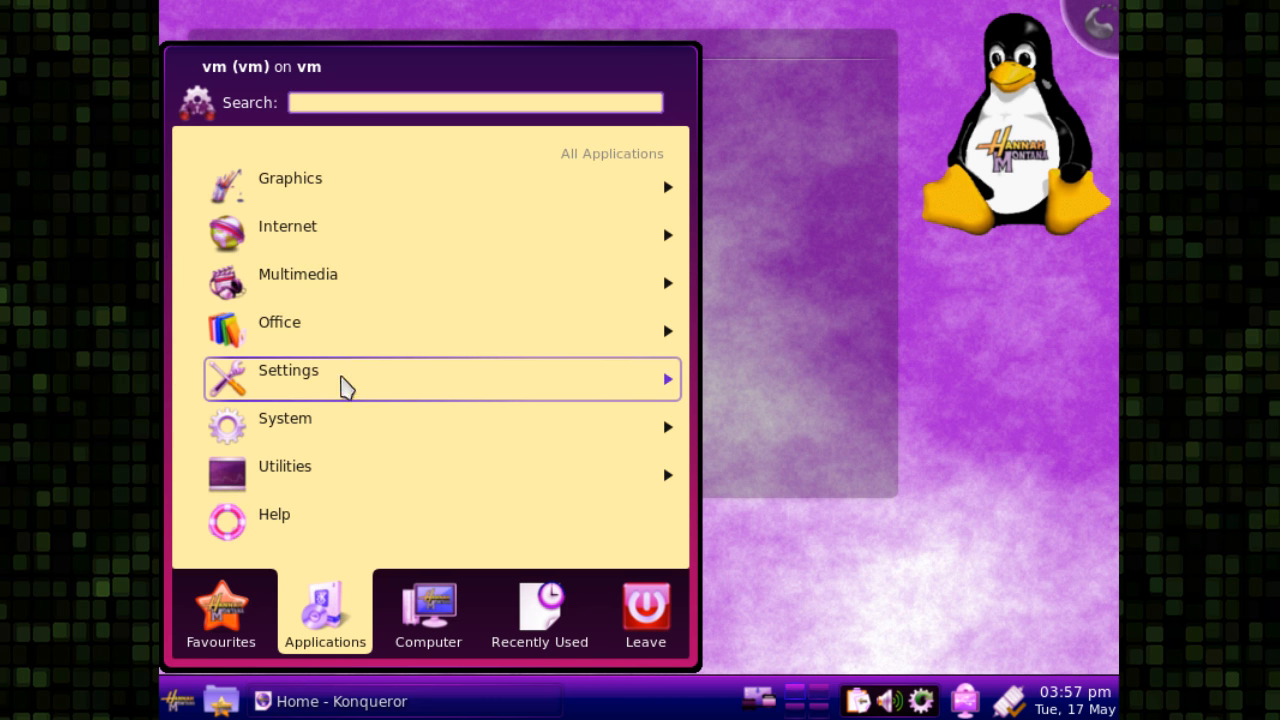
{"action": "mouse_move", "coordinate": [338, 290]}
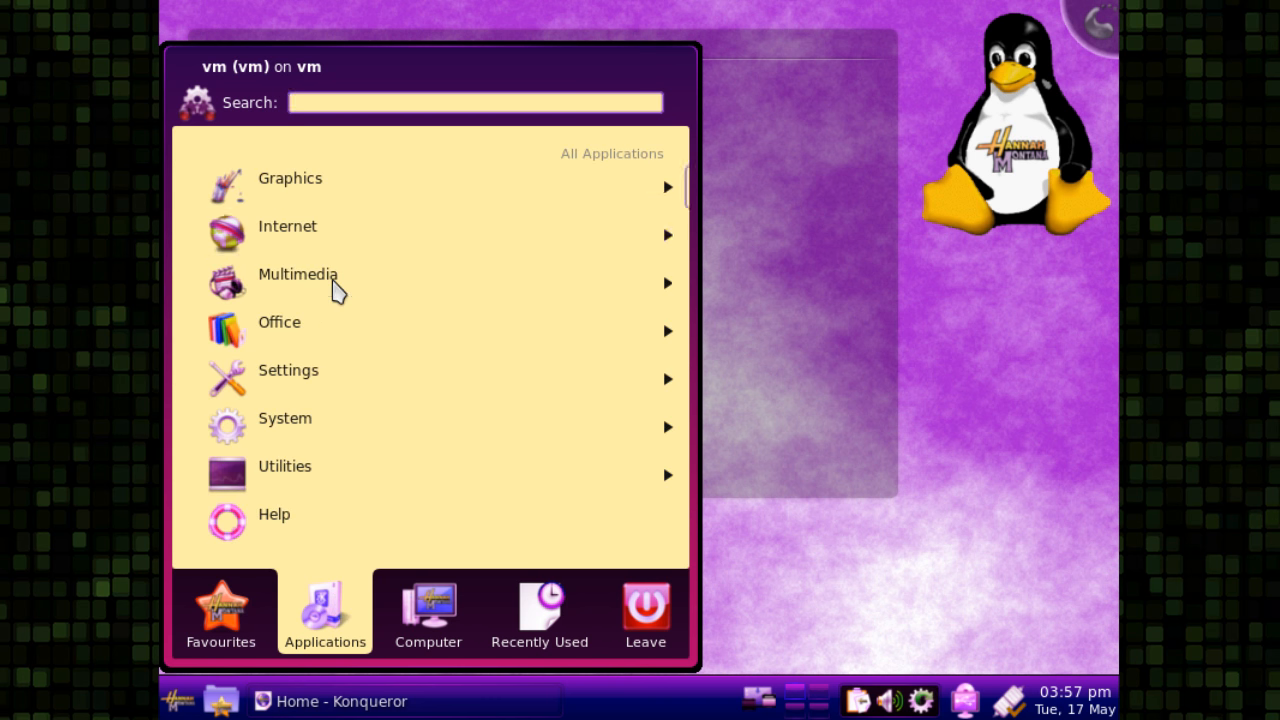
{"action": "left_click", "coordinate": [298, 274]}
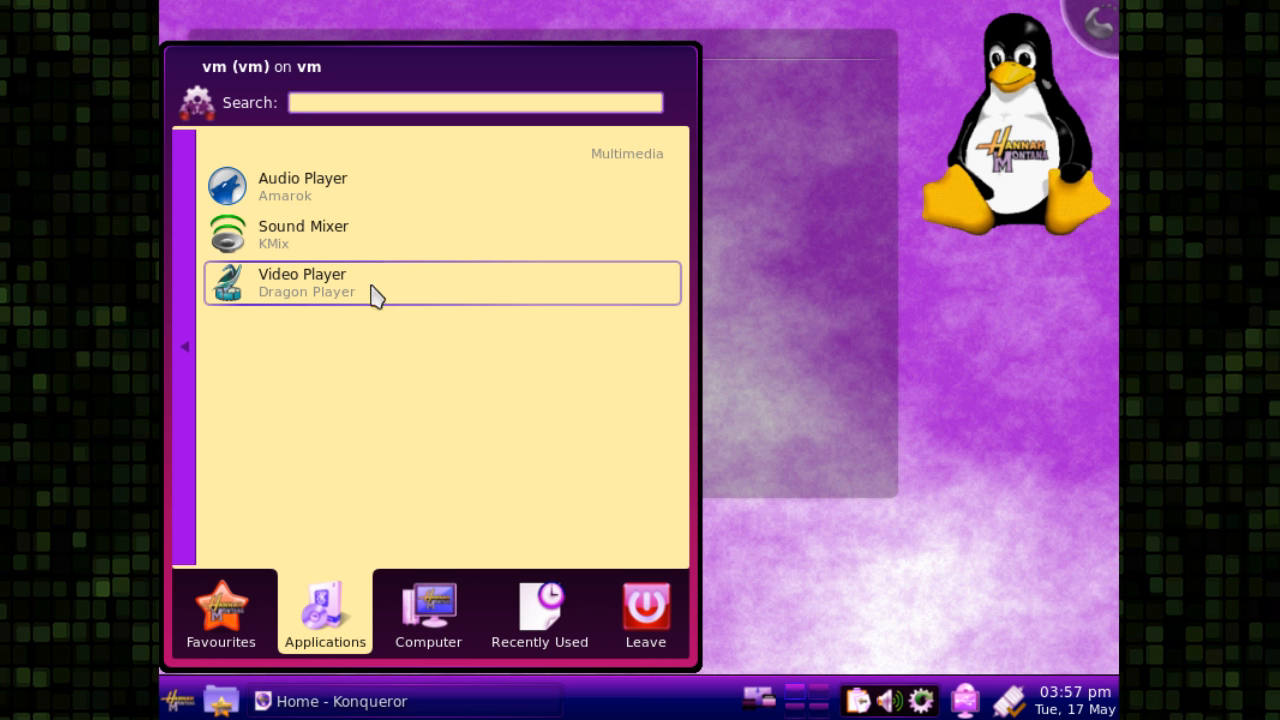
{"action": "left_click", "coordinate": [220, 610]}
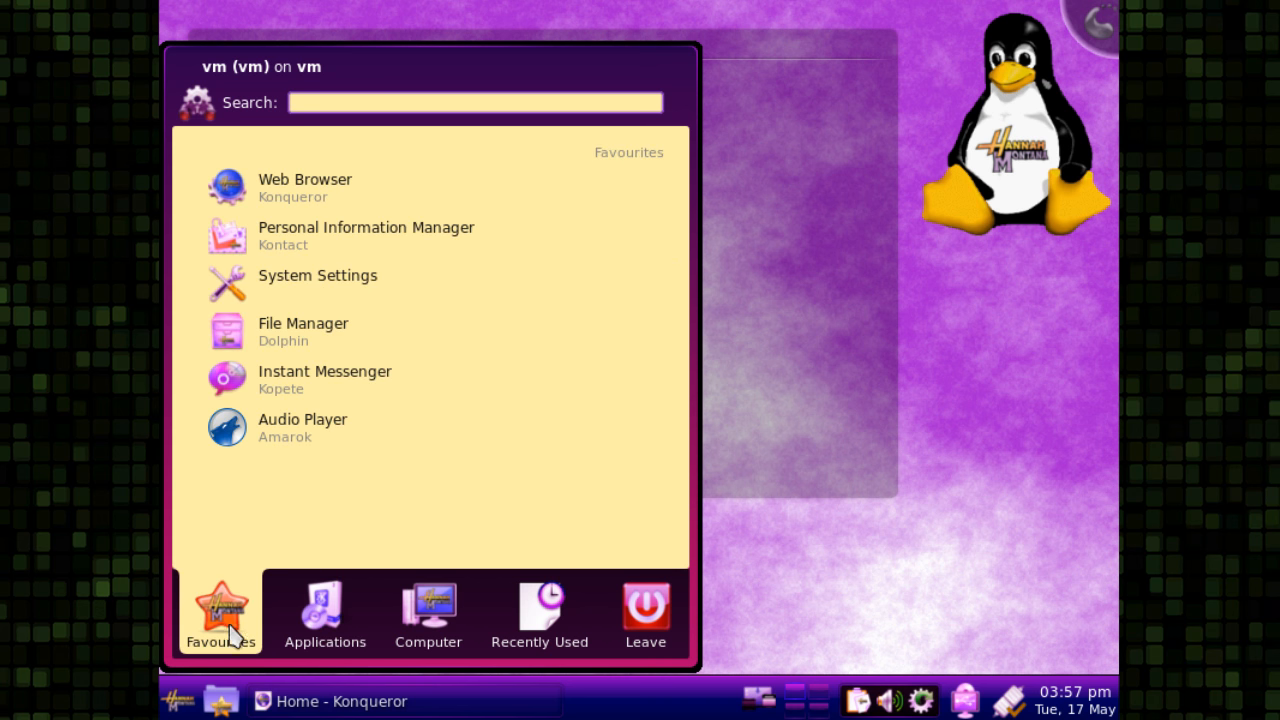
{"action": "left_click", "coordinate": [428, 612]}
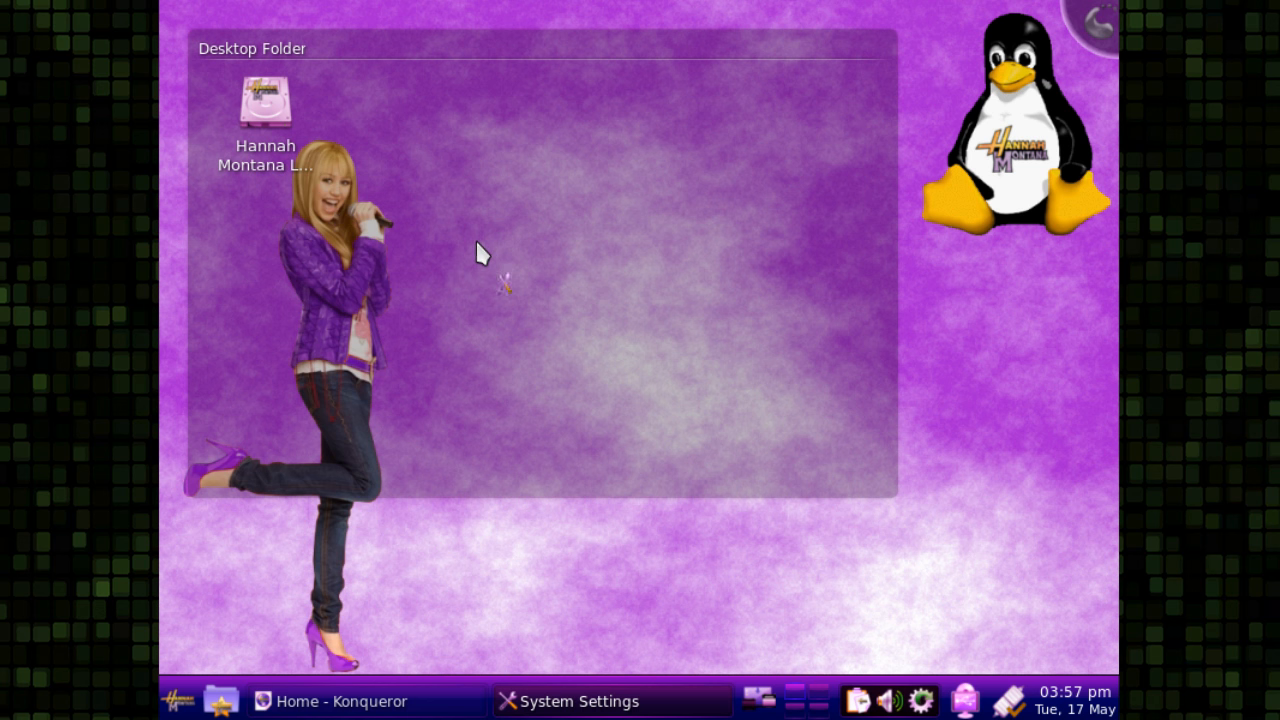
Step: Apply the Default colour scheme under Appearance > Colours
{"action": "left_click", "coordinate": [577, 700]}
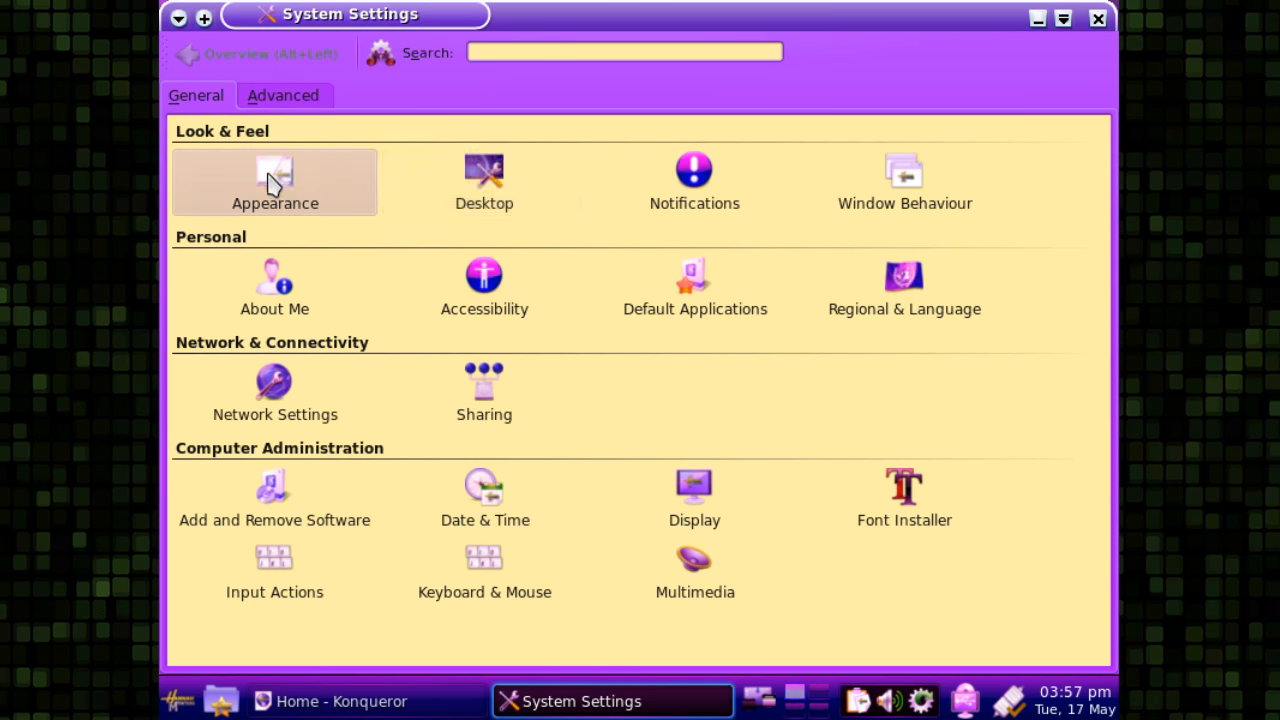
{"action": "left_click", "coordinate": [274, 182]}
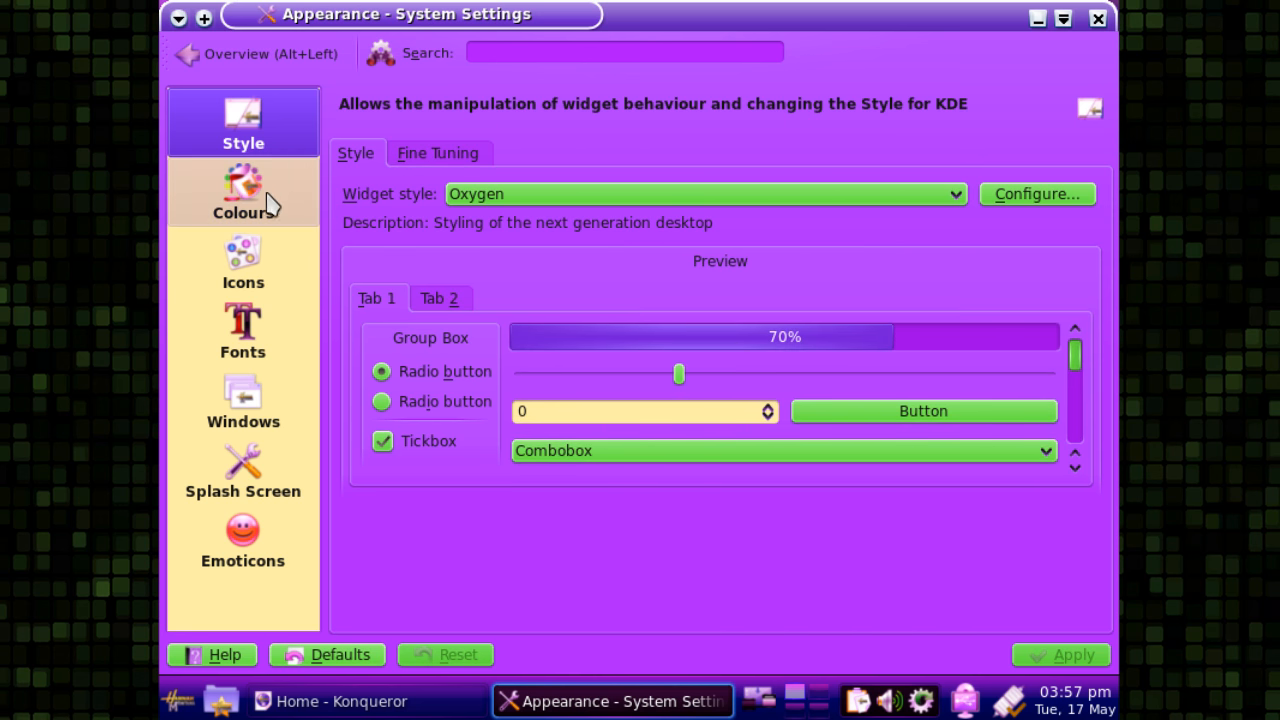
{"action": "left_click", "coordinate": [242, 190]}
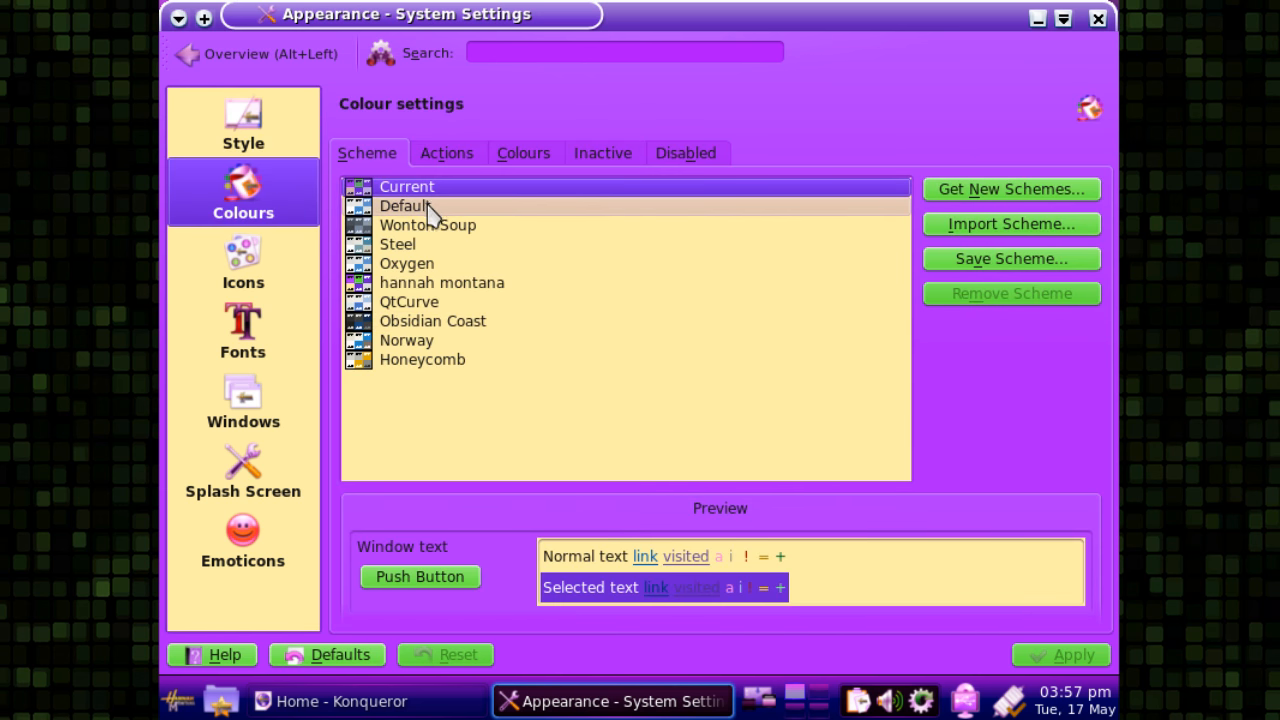
{"action": "left_click", "coordinate": [405, 205]}
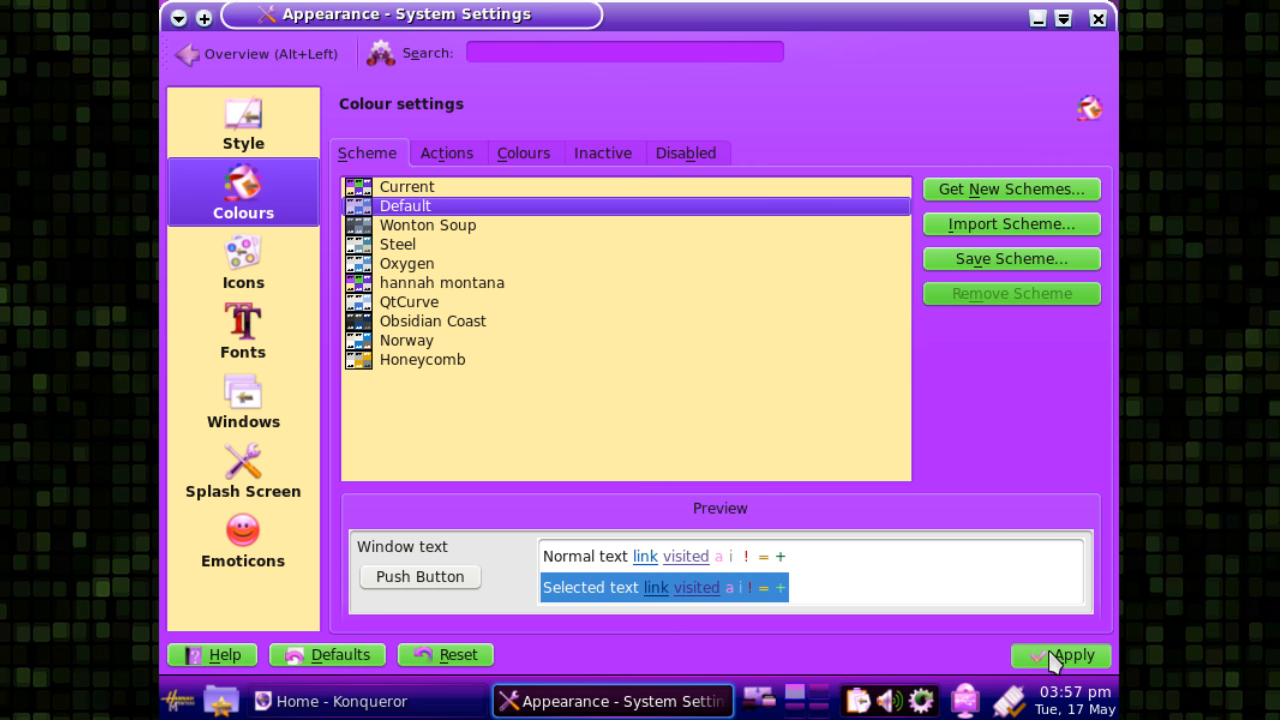
{"action": "left_click", "coordinate": [1070, 655]}
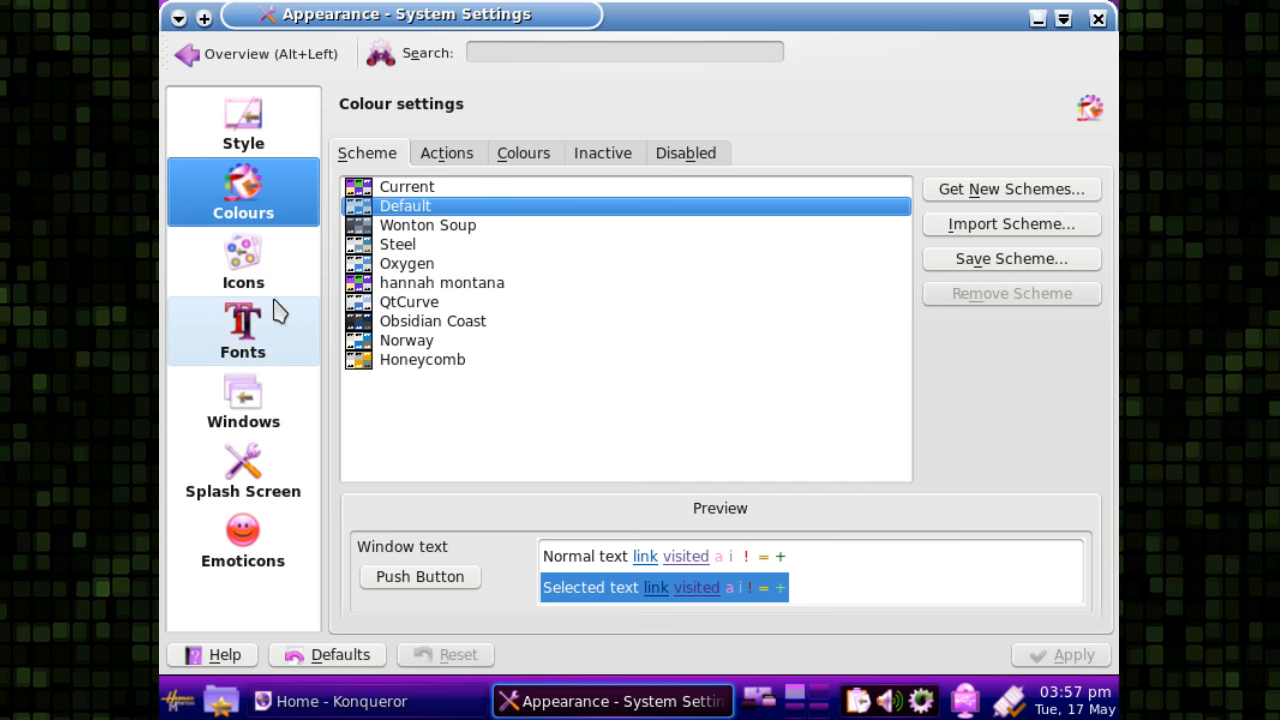
Step: Apply the Oxygen window decoration, then close System Settings
{"action": "left_click", "coordinate": [243, 400]}
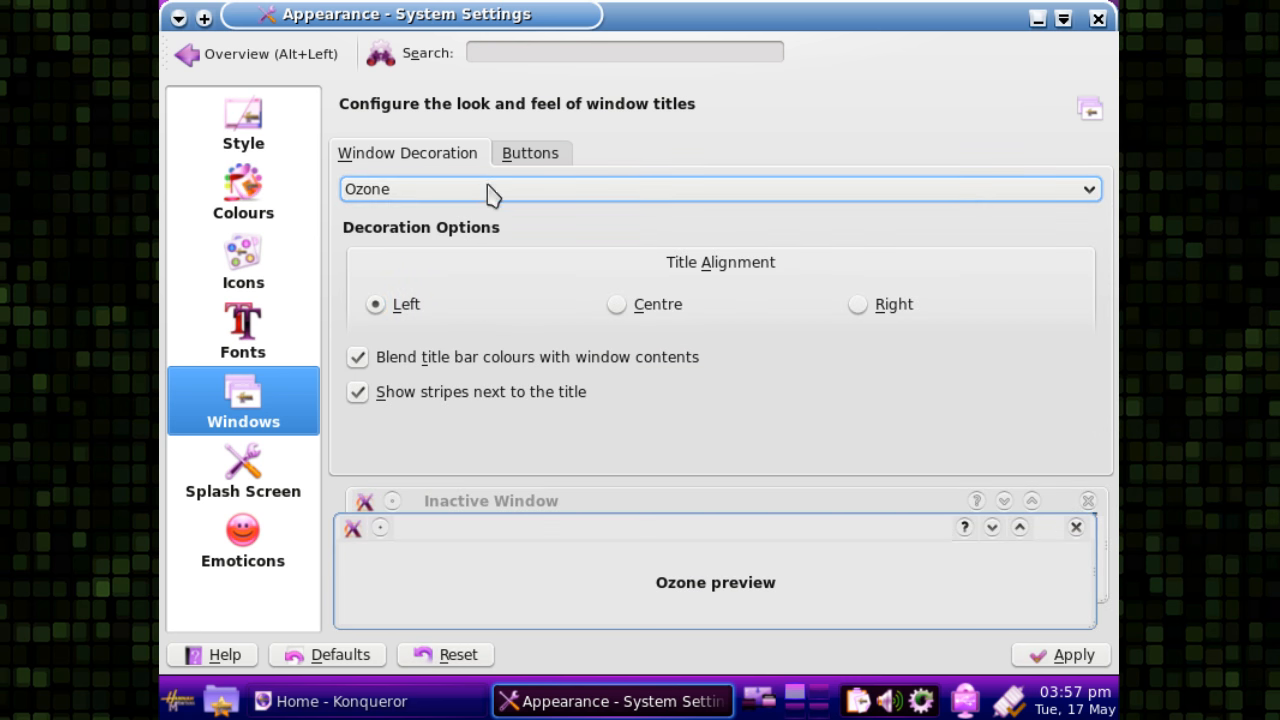
{"action": "left_click", "coordinate": [719, 189]}
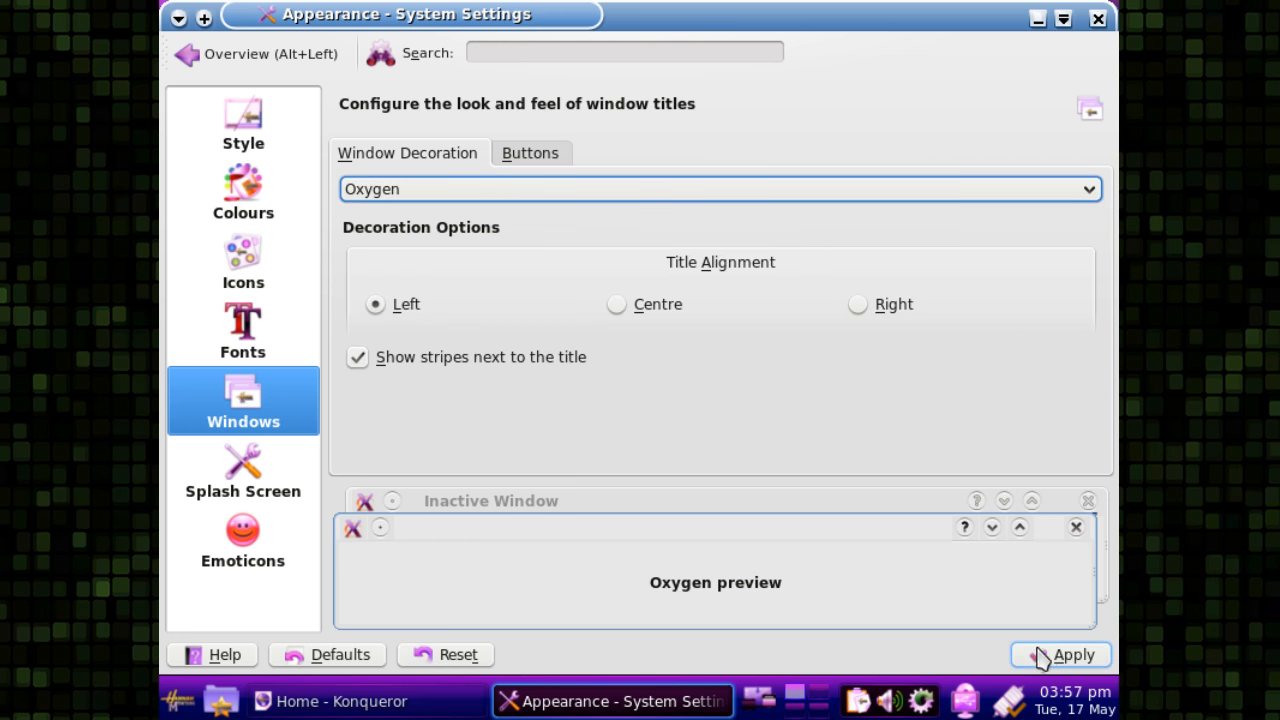
{"action": "left_click", "coordinate": [1060, 654]}
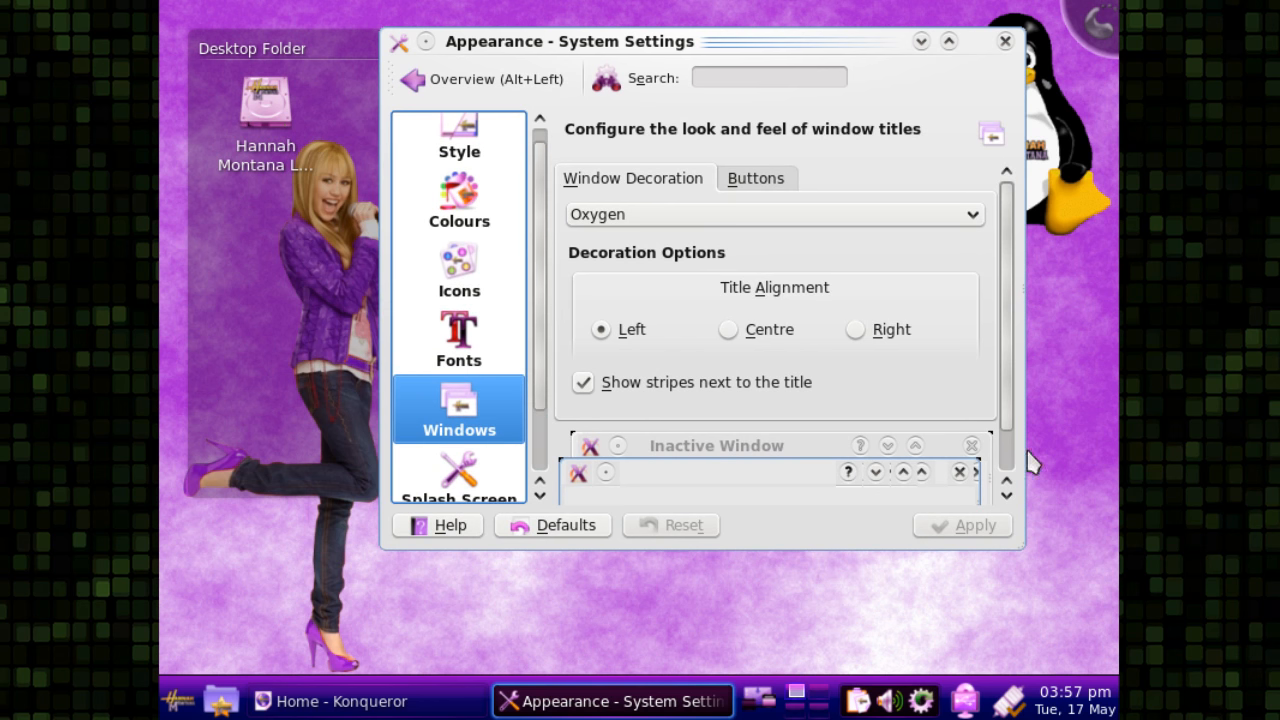
{"action": "left_click", "coordinate": [1005, 41]}
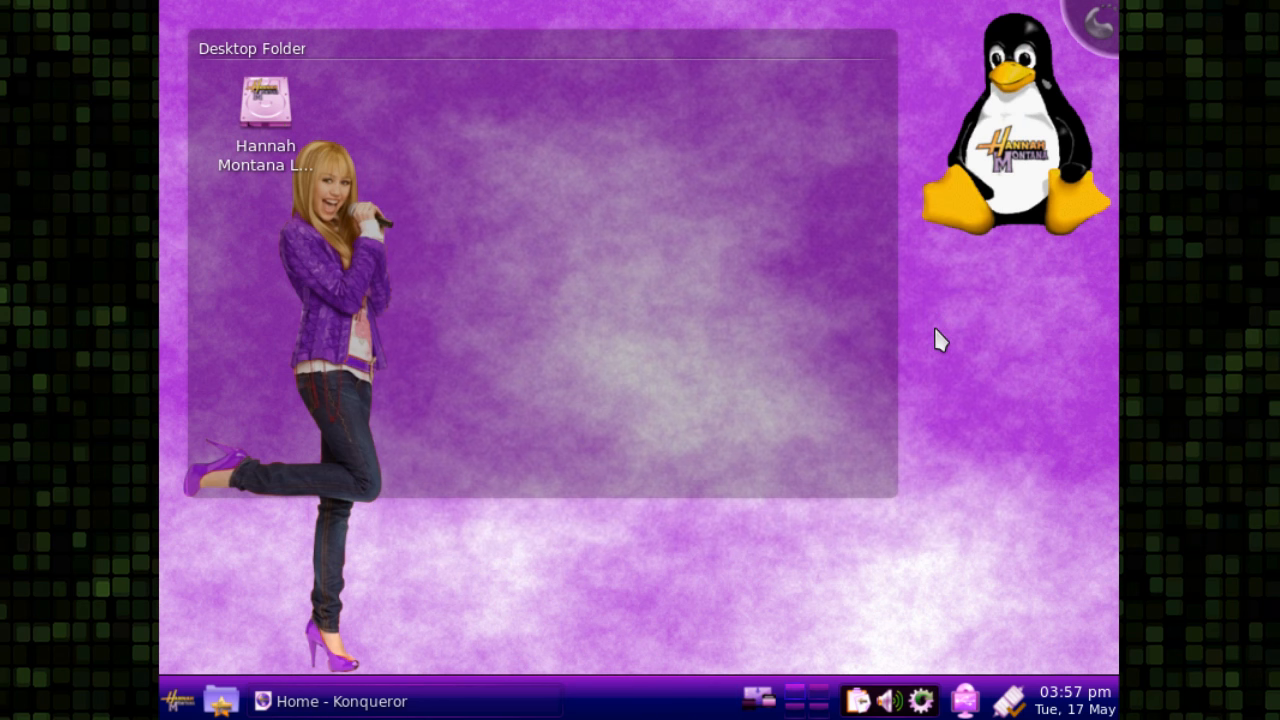